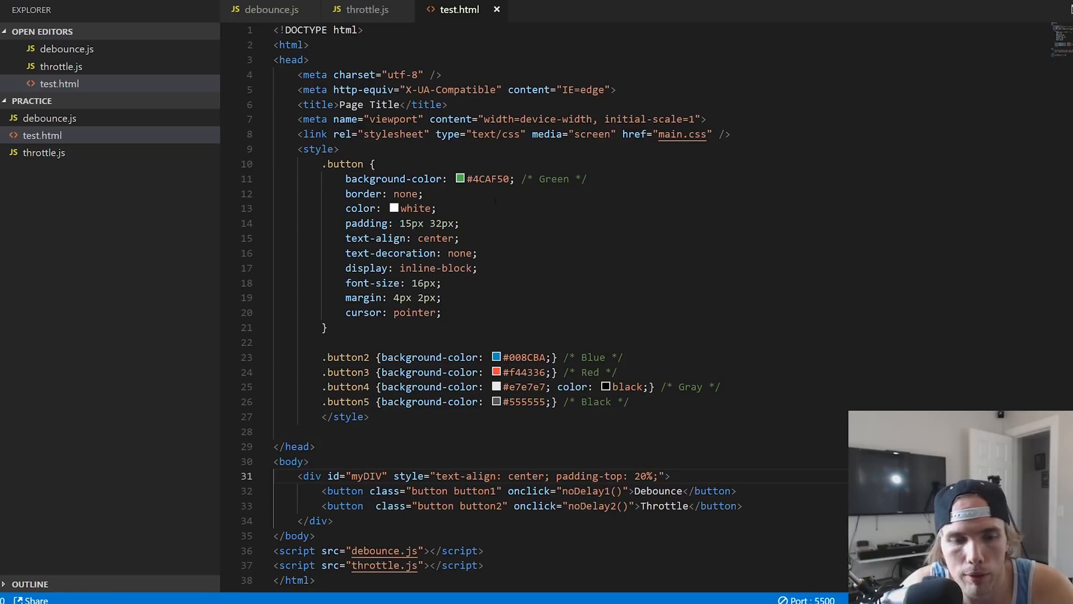
mouse_move(355, 10)
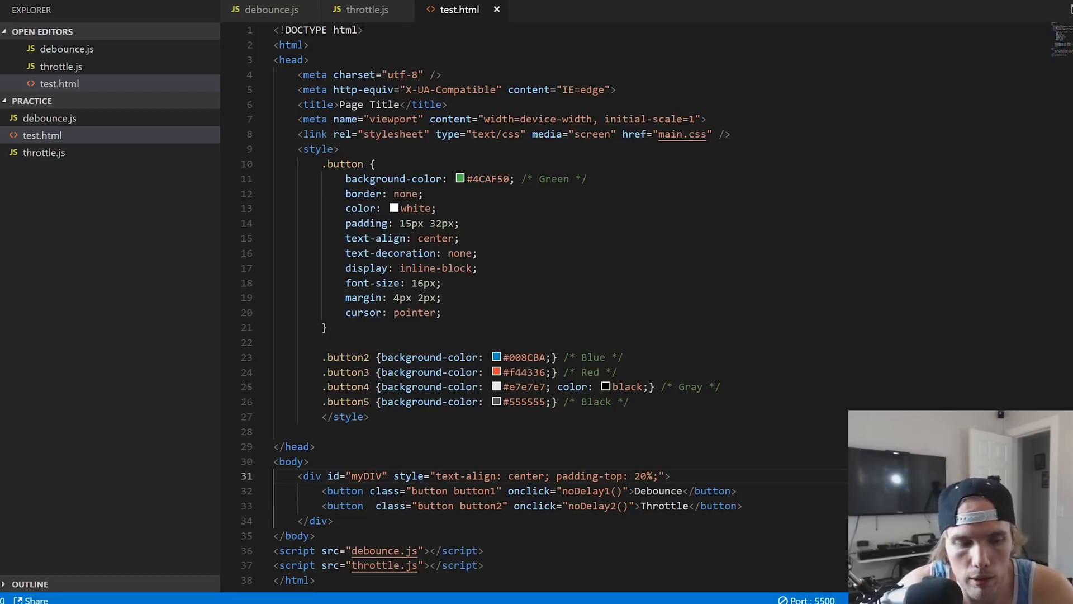
Wire the myDIV wheel listener in debounce.js to the plain noDelay1 function.
click(270, 10)
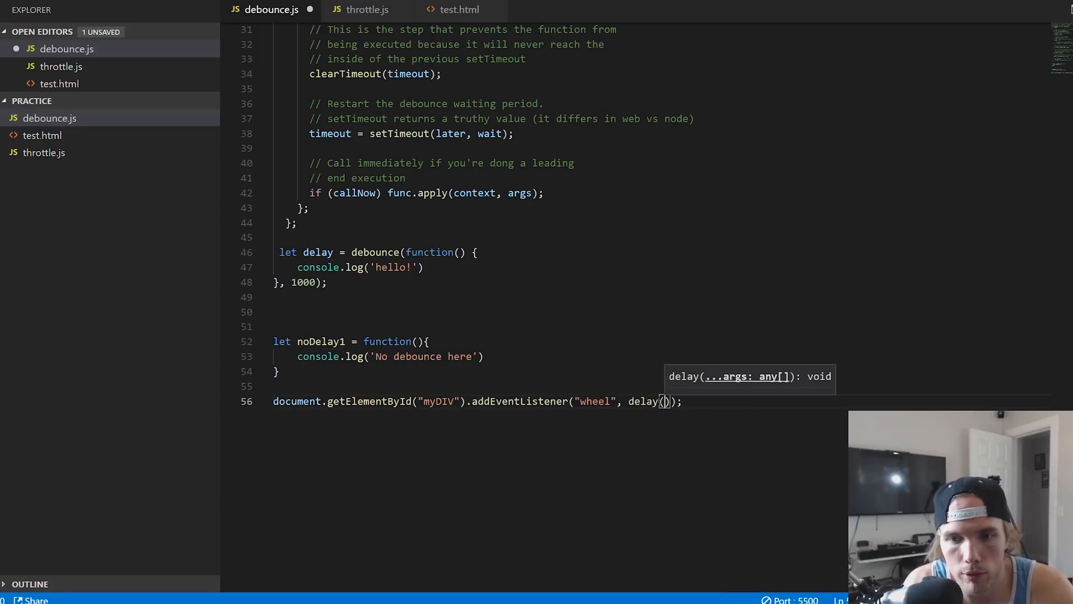
text(no)
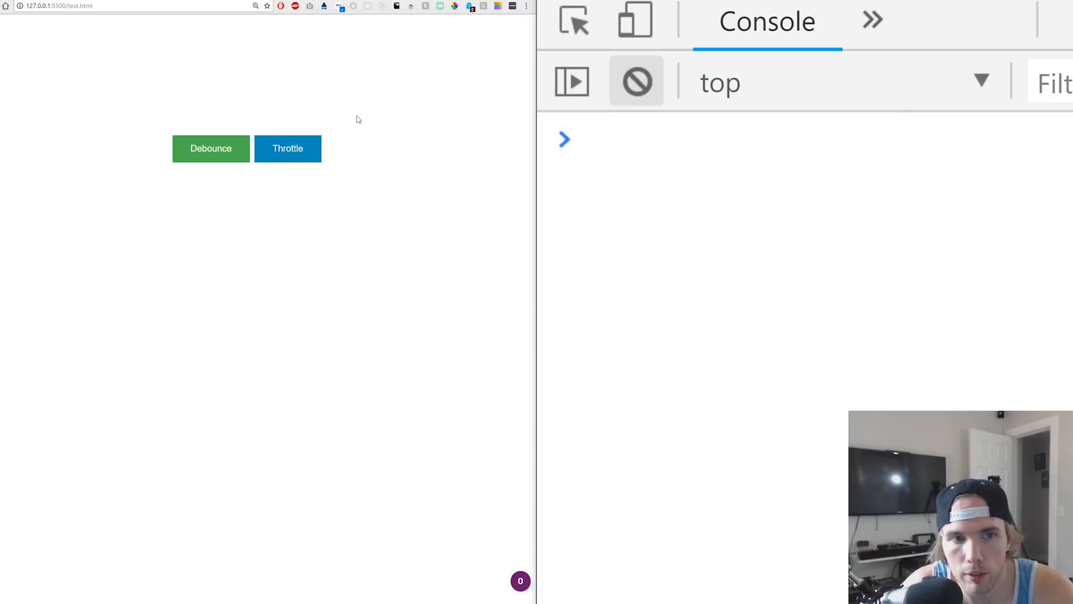
Scroll the wheel over the test page so the console counts 'No debounce here' up to 201.
click(211, 149)
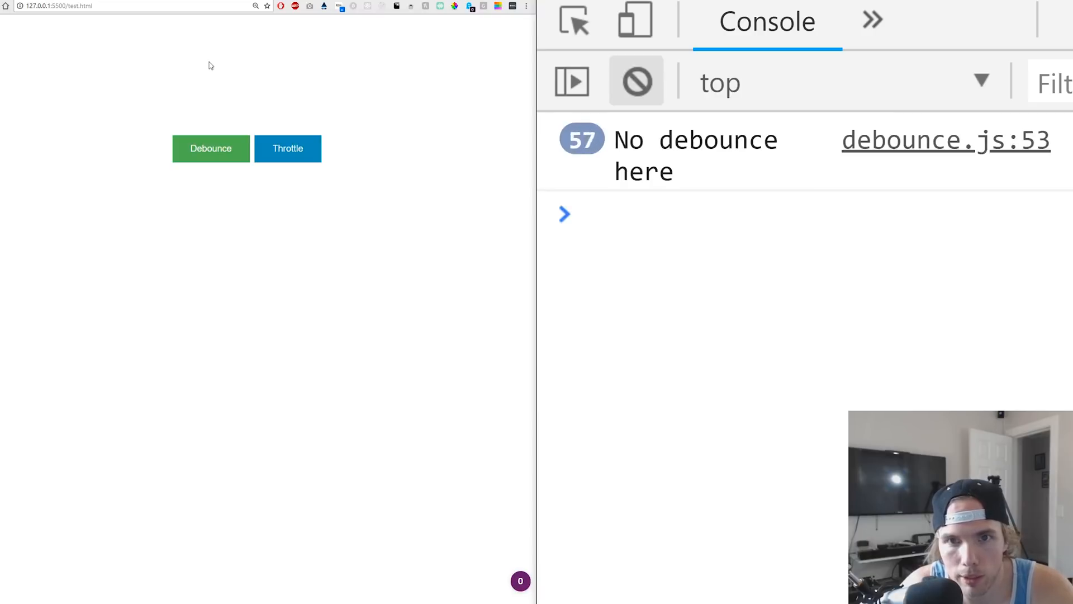
click(211, 149)
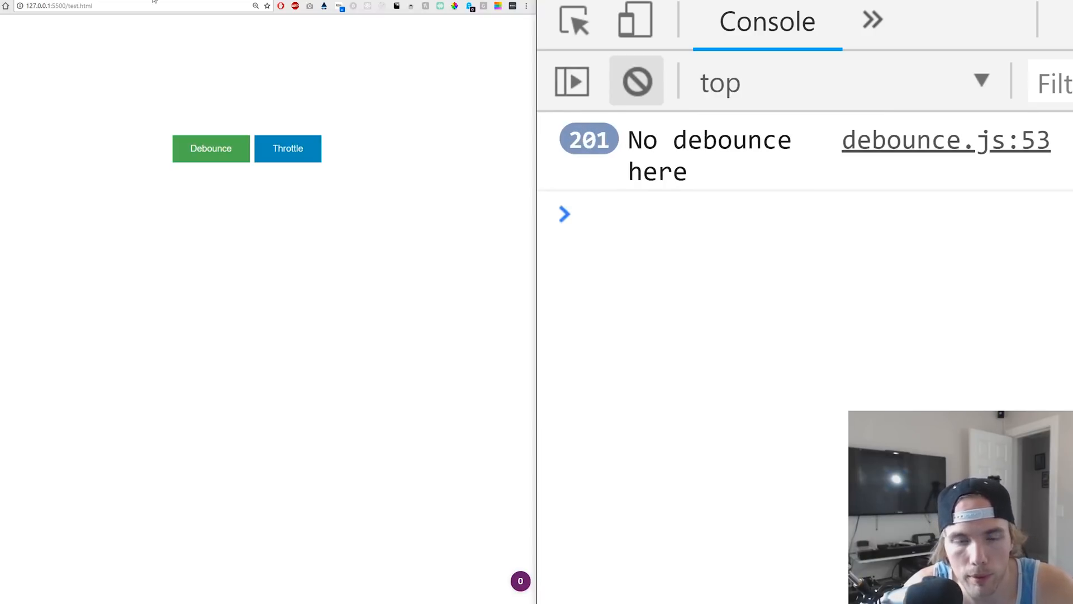
mouse_move(190, 527)
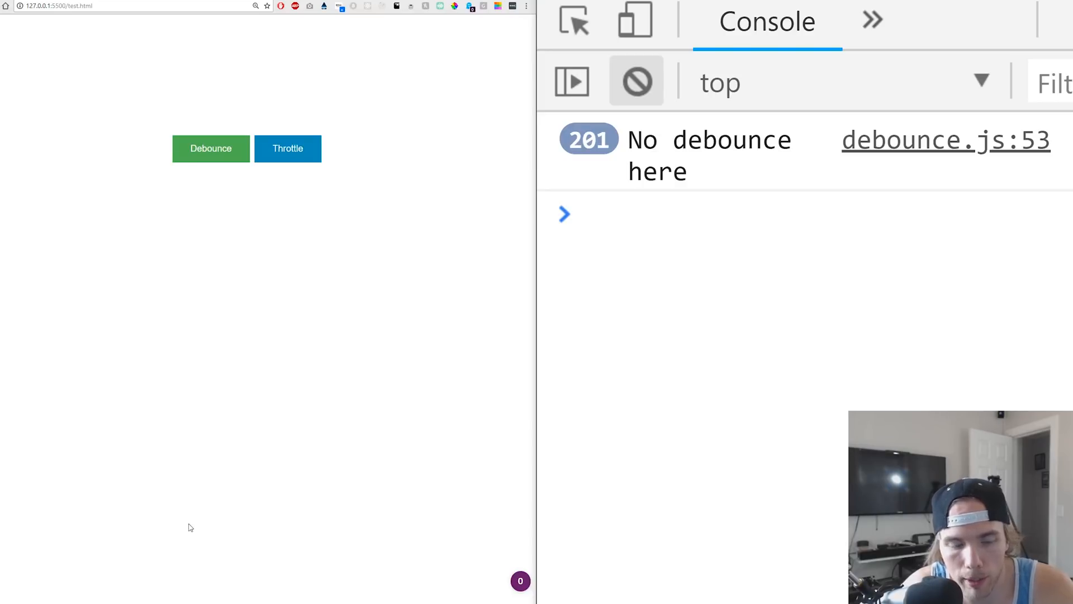
mouse_move(499, 218)
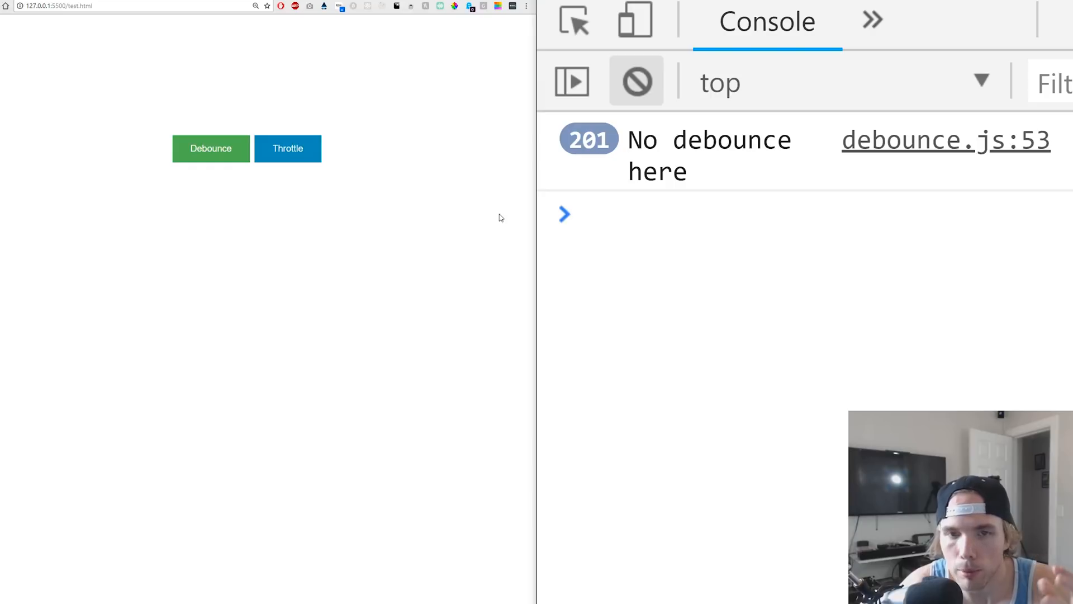
mouse_move(510, 121)
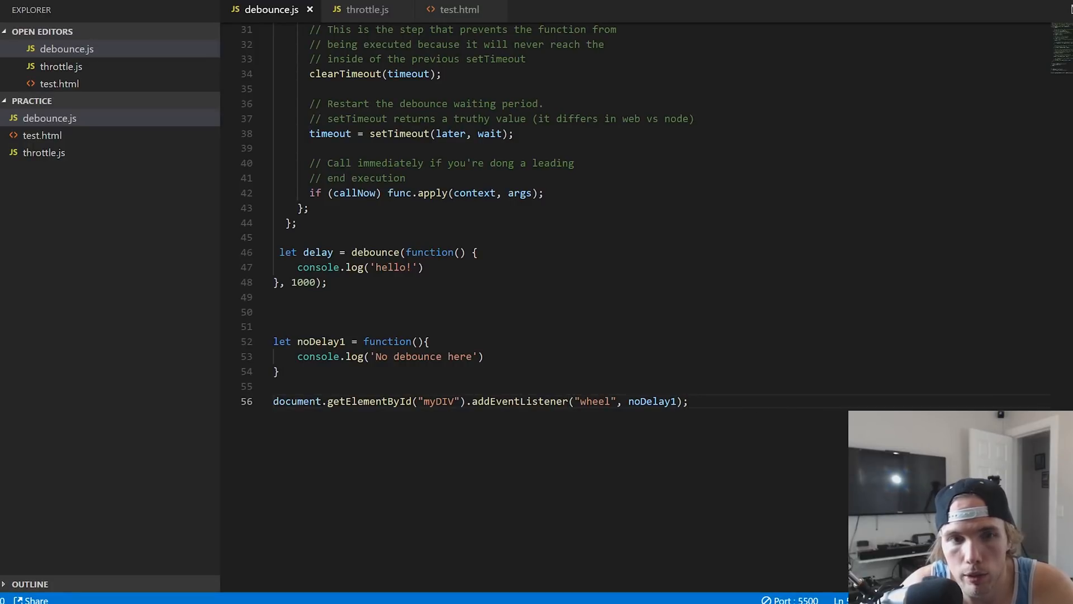
Change the wheel listener on line 56 of debounce.js from noDelay1 to the debounced delay function.
scroll(up, 3)
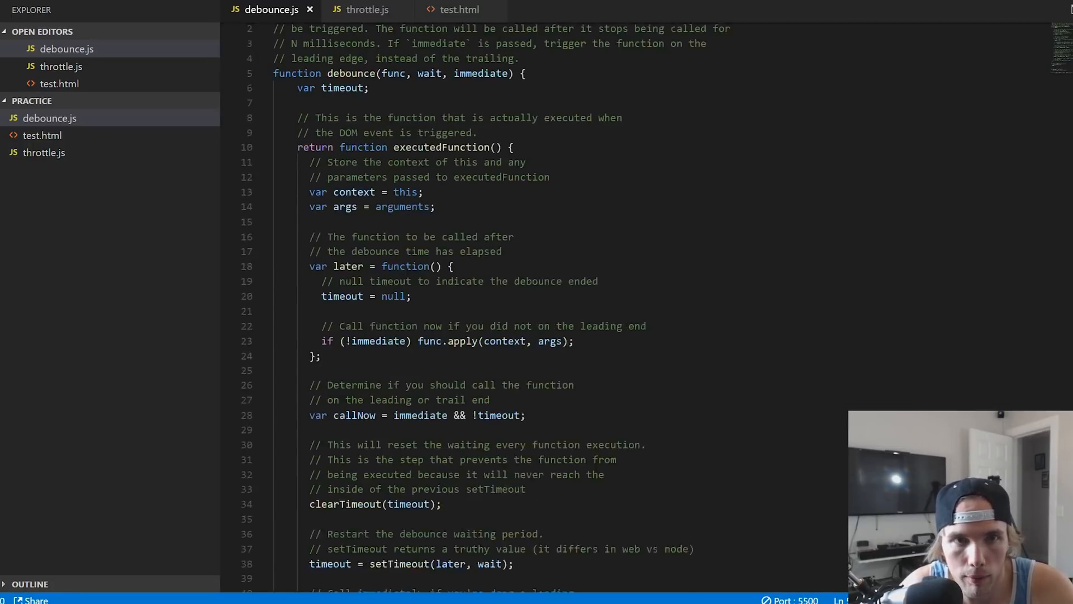
scroll(down, 3)
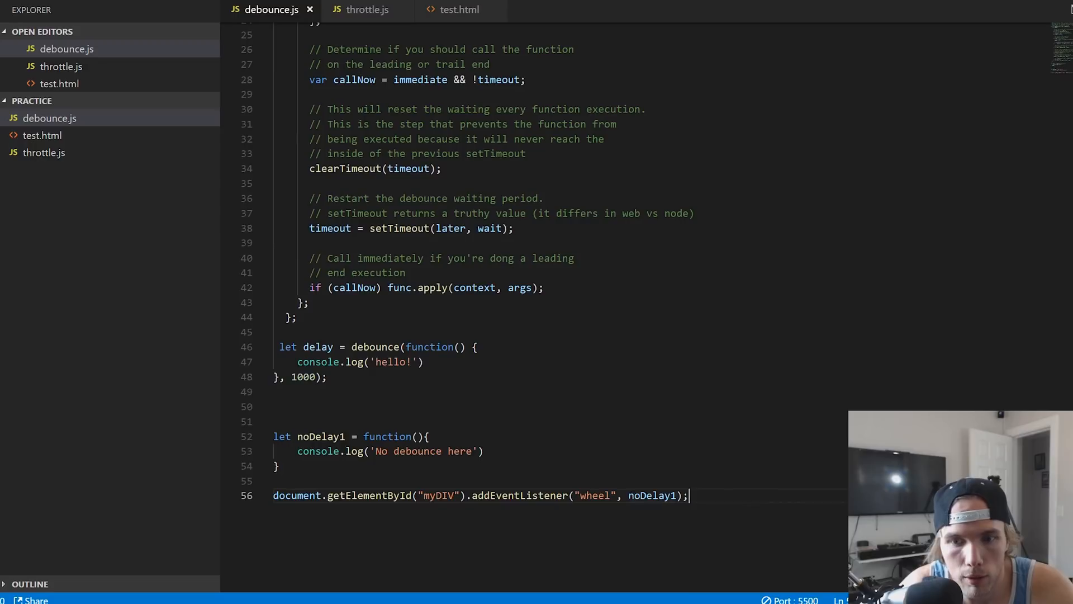
text(delay)
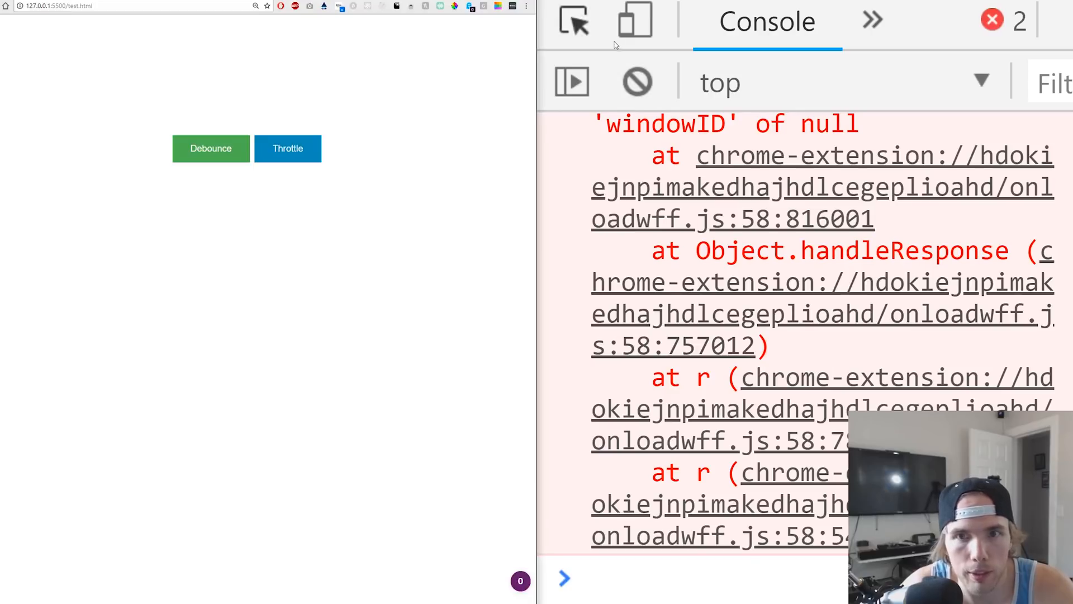
Clear the console and scroll so the debounced handler logs 'hello!' only four times.
click(638, 82)
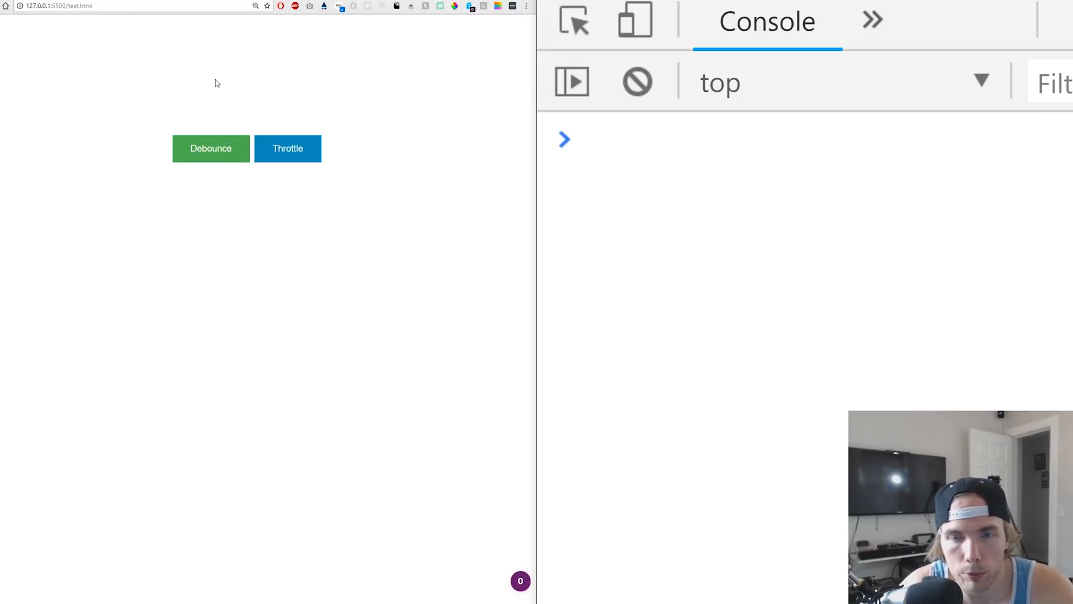
click(212, 148)
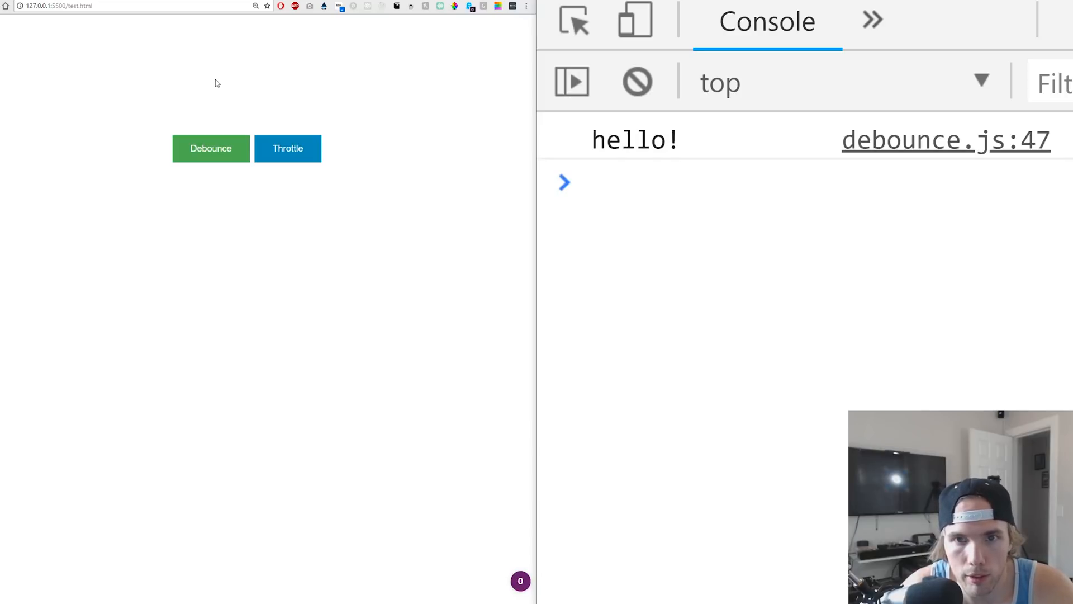
click(210, 149)
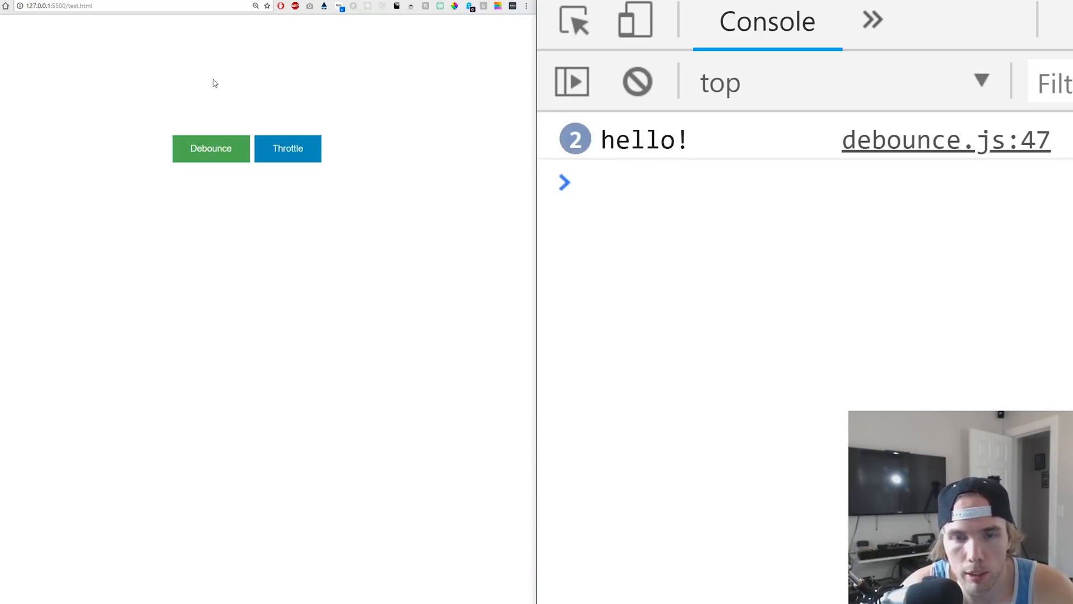
mouse_move(204, 94)
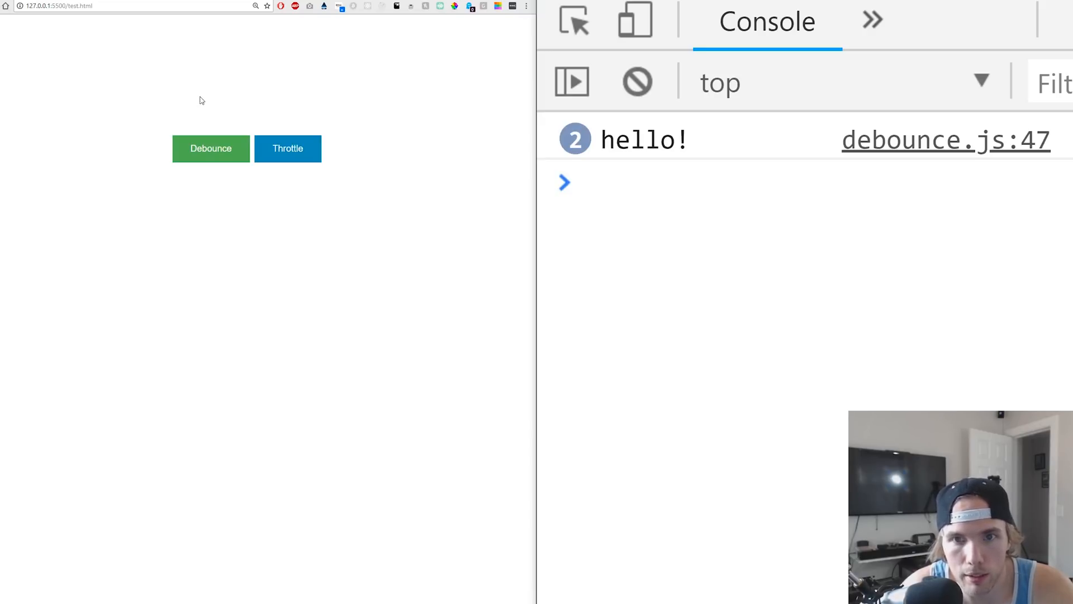
Hit the Debounce button repeatedly so its handler logs just twice.
click(211, 149)
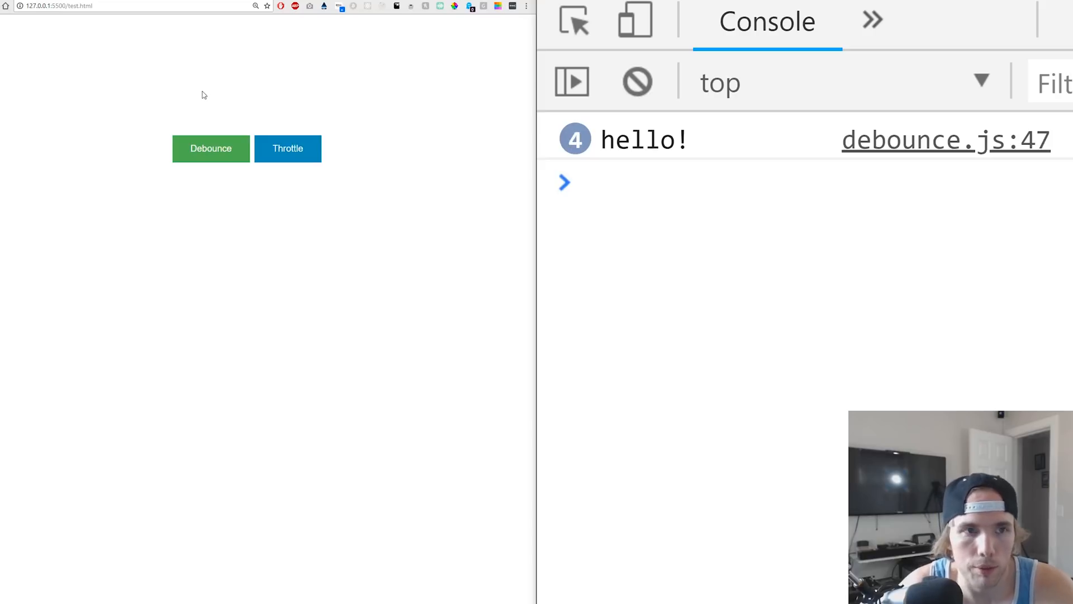
click(210, 149)
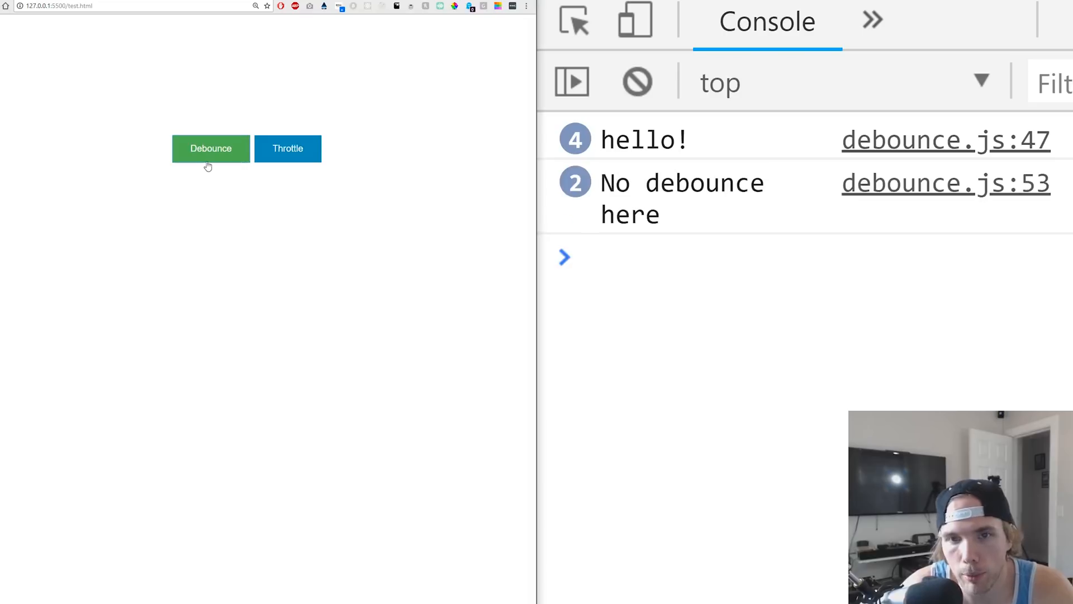
click(210, 148)
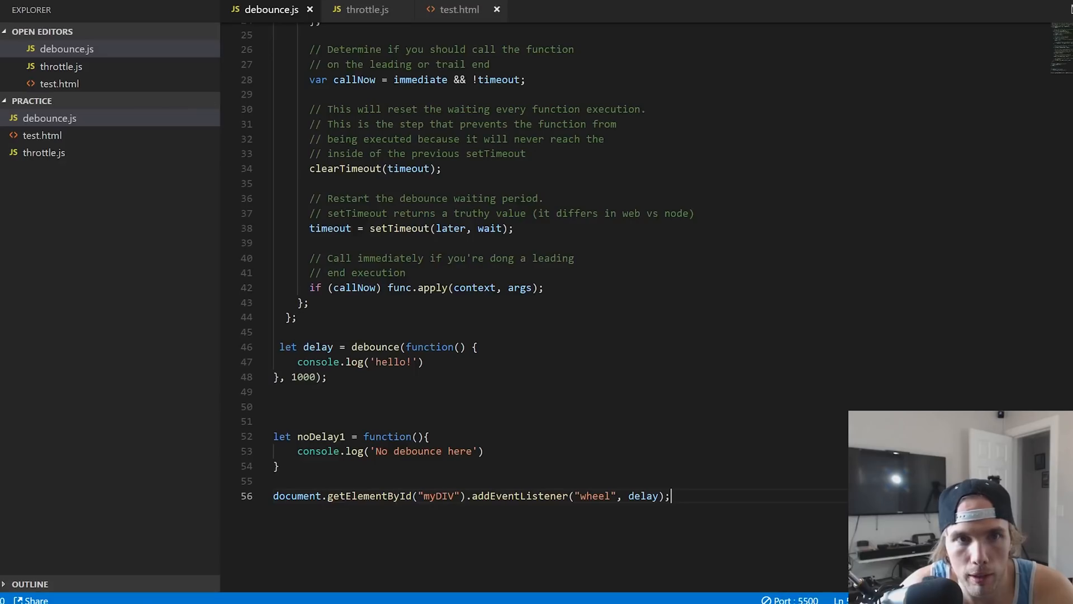
Make the Debounce button's onclick in test.html call delay() instead of noDelay1().
click(458, 10)
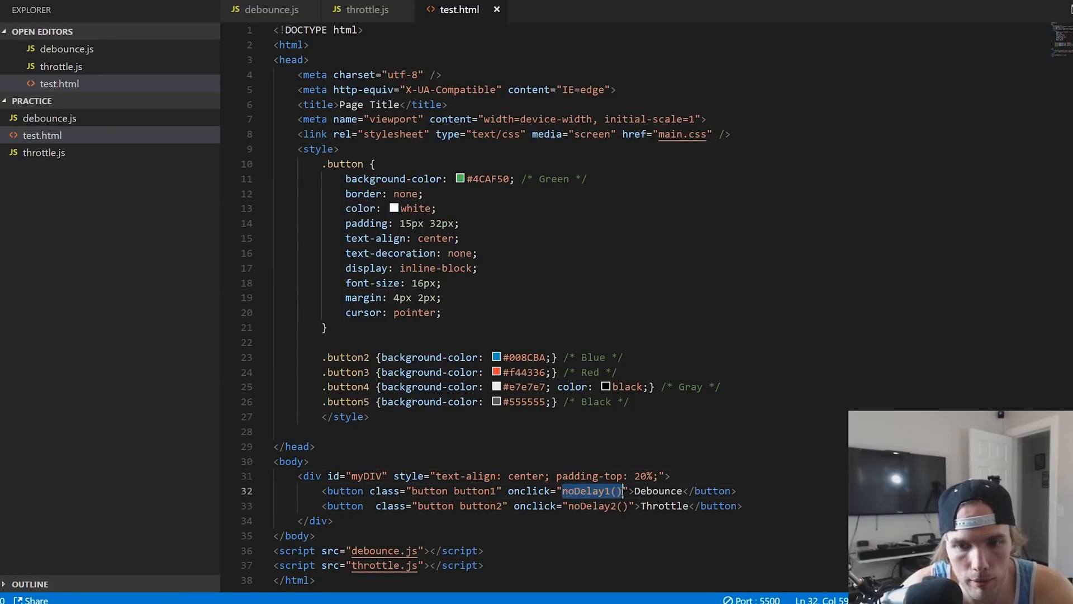
text(delay)
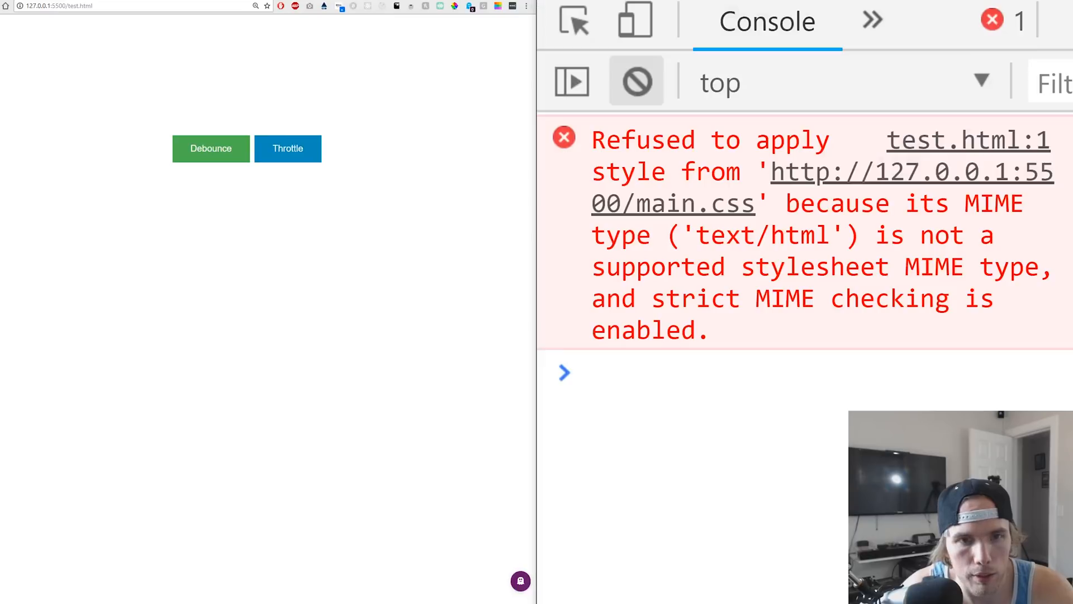
Clear the console and hit Debounce rapidly so 'hello!' logs only 4 times.
click(635, 80)
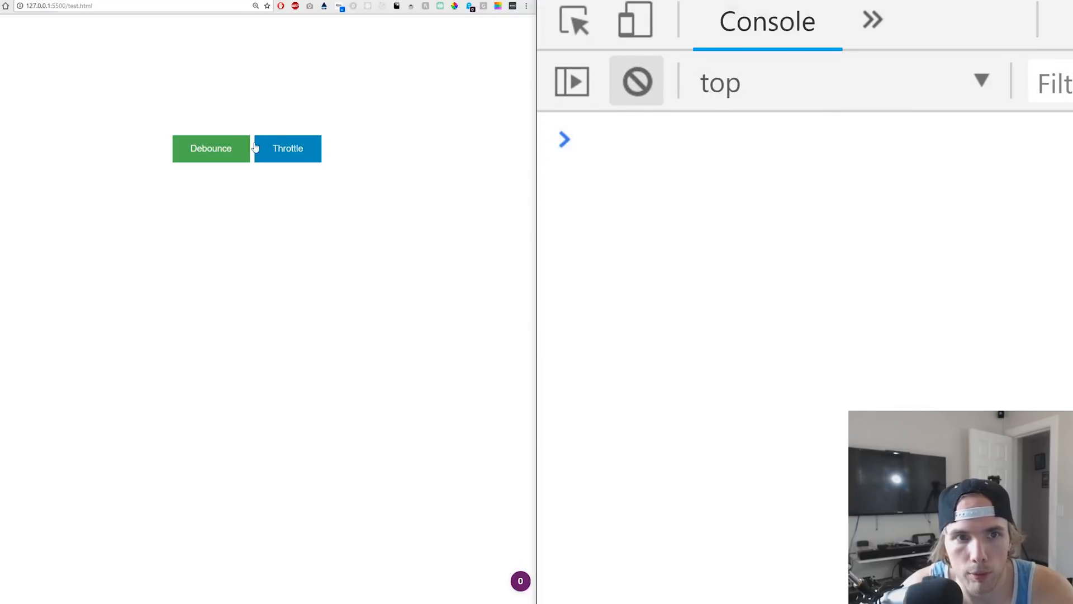
click(212, 149)
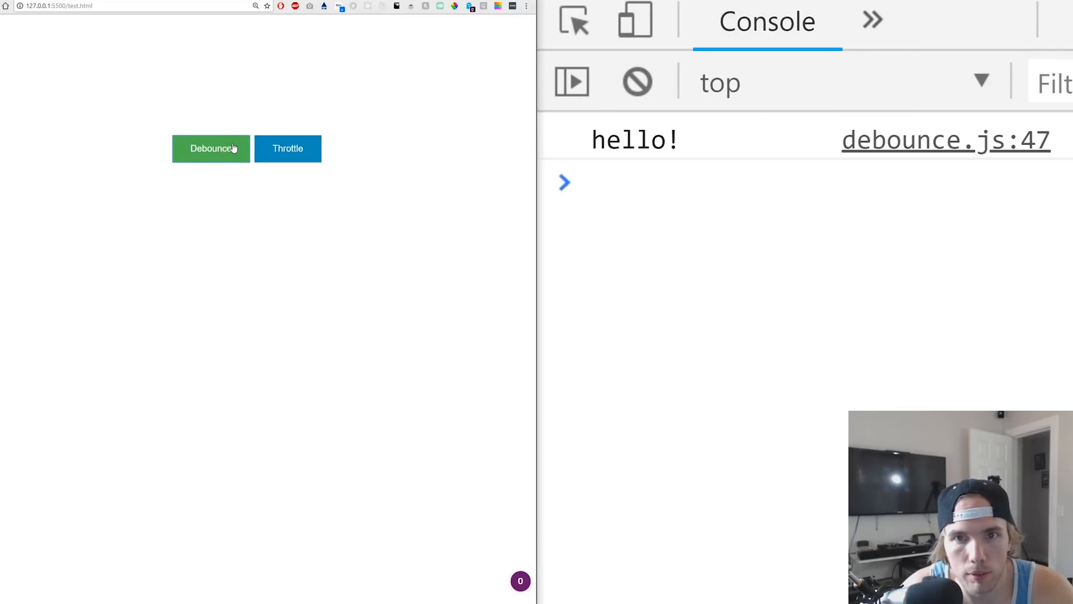
click(211, 149)
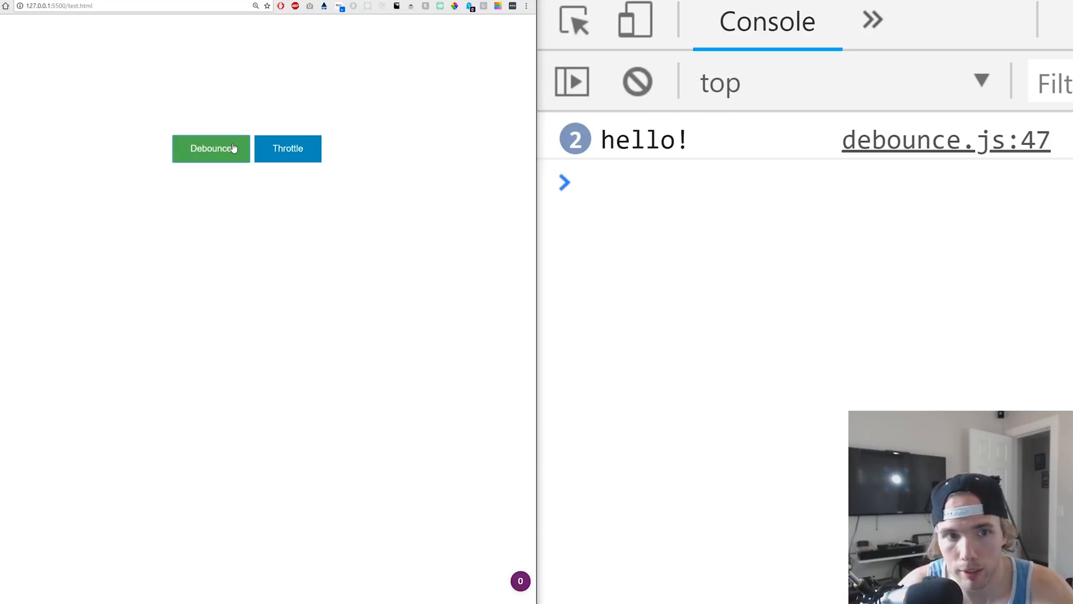
click(211, 148)
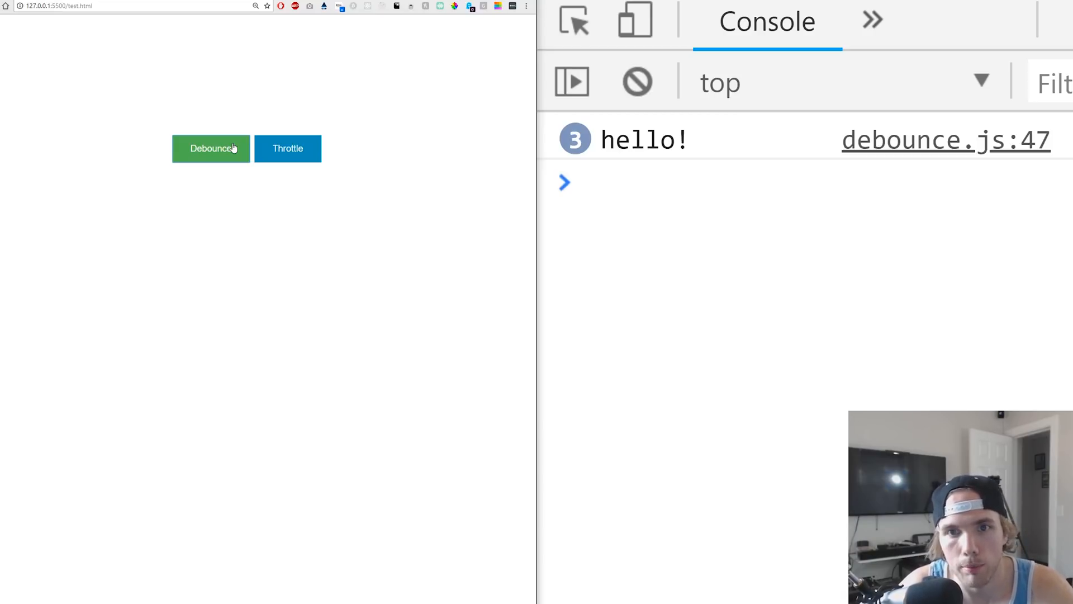
click(211, 148)
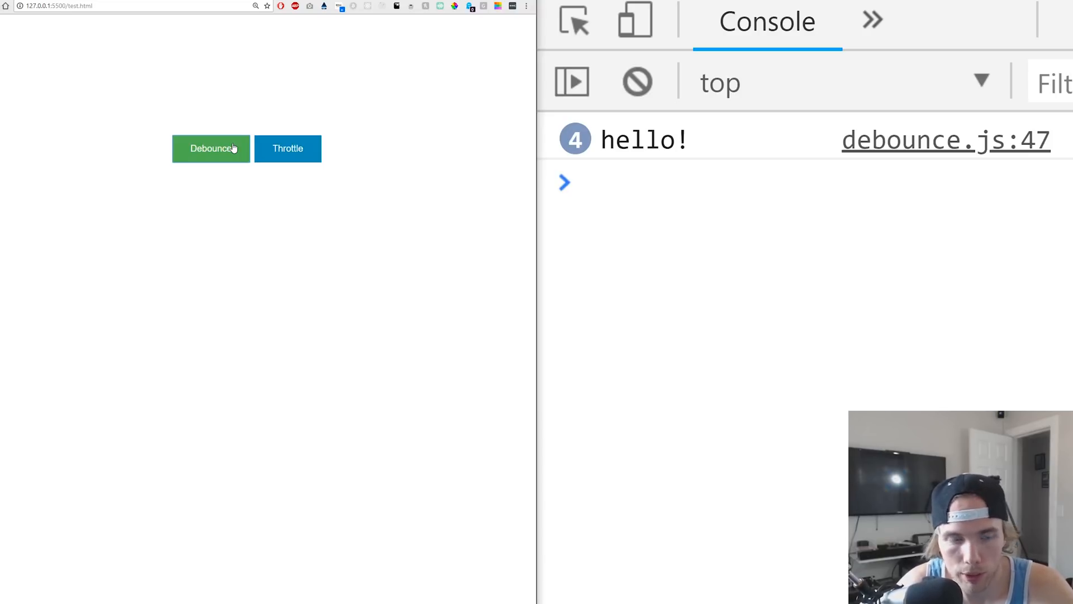
mouse_move(287, 152)
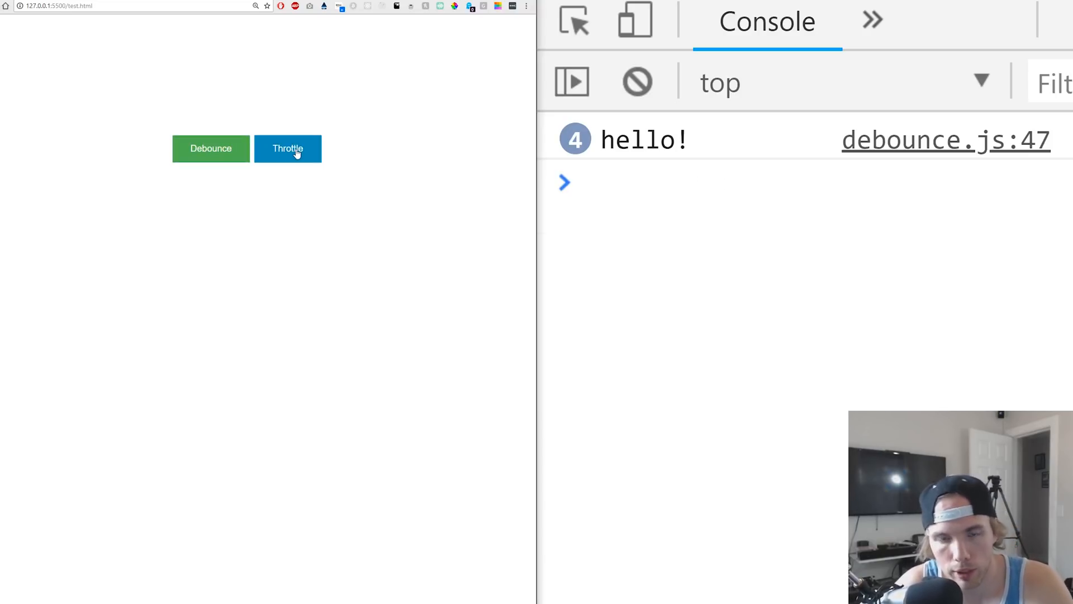
Hit Throttle rapidly so the unthrottled handler logs 13 times.
click(287, 149)
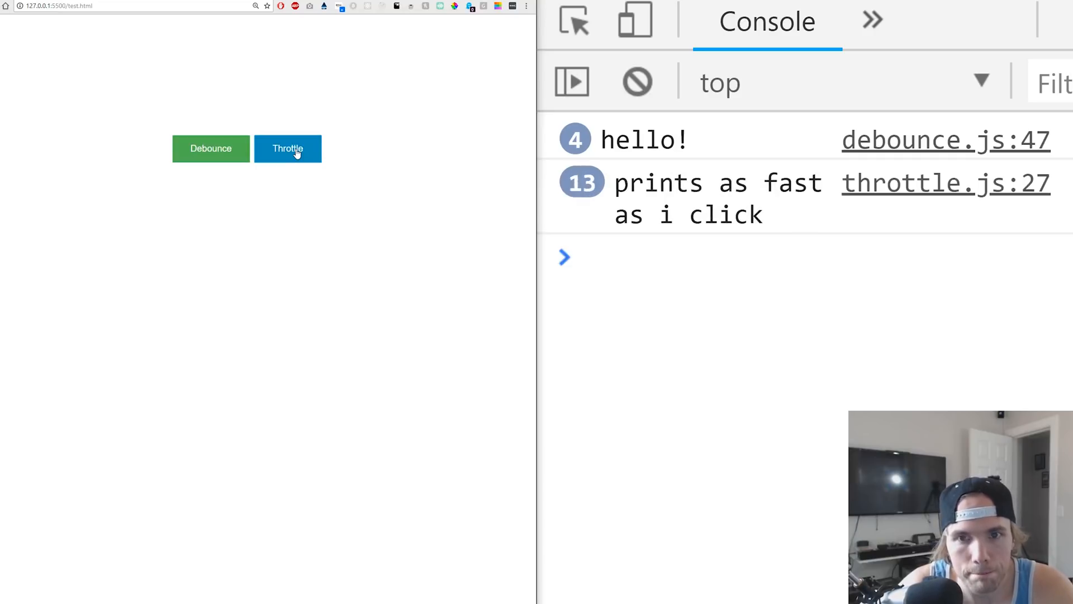
click(288, 148)
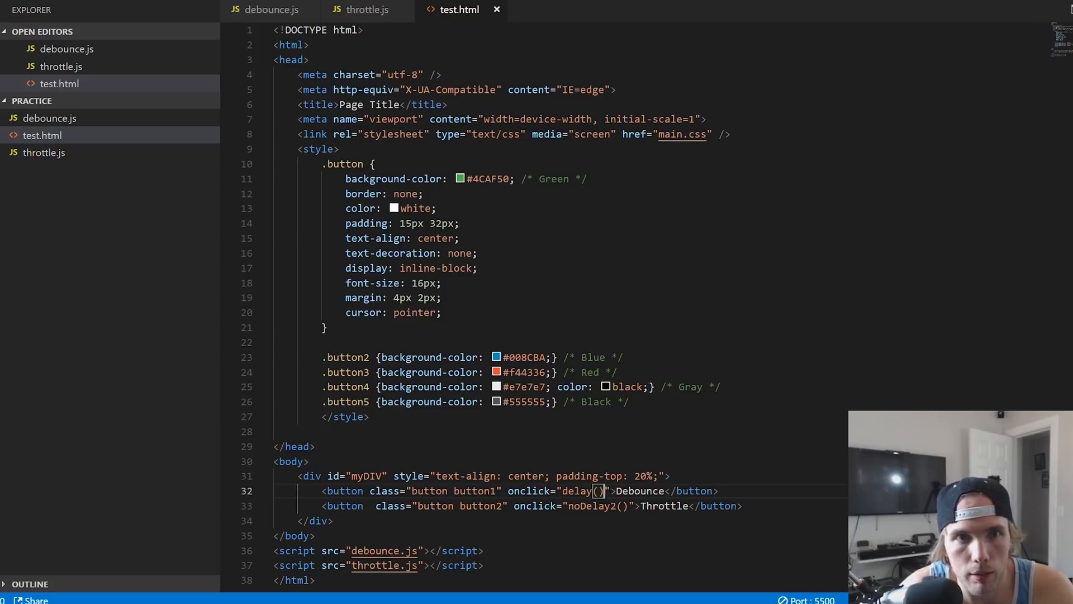
Replace noDelay2() with maxLimit() in the Throttle button's onclick in test.html.
click(367, 9)
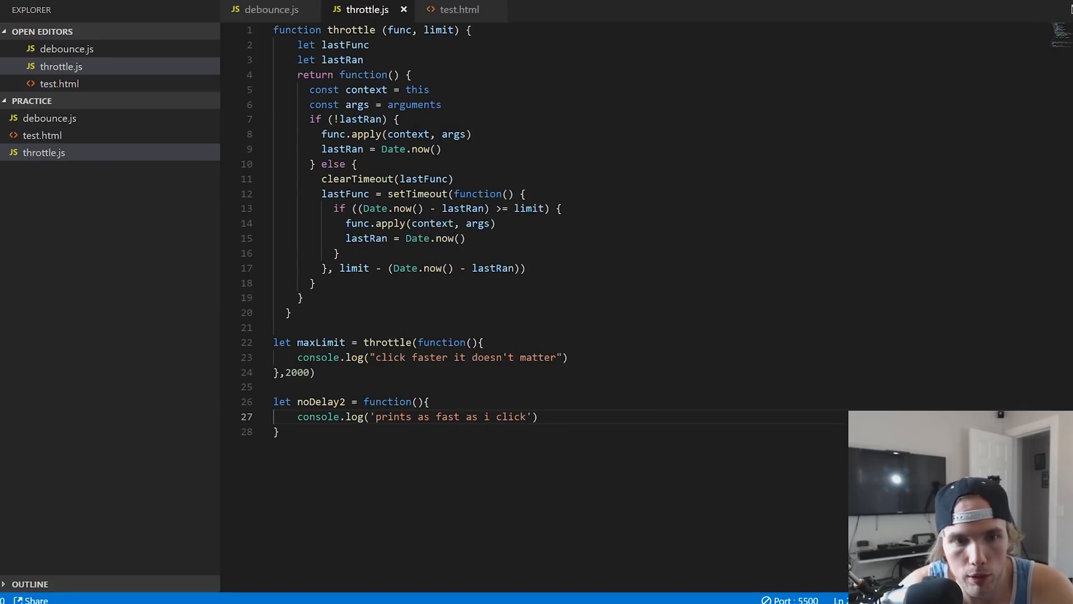
mouse_move(456, 10)
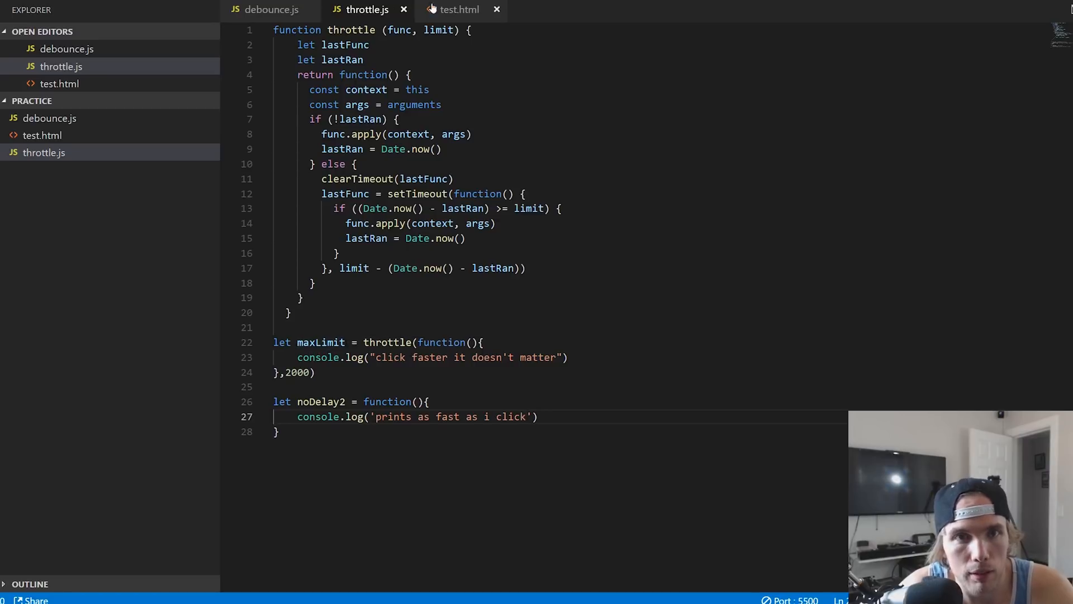
click(459, 10)
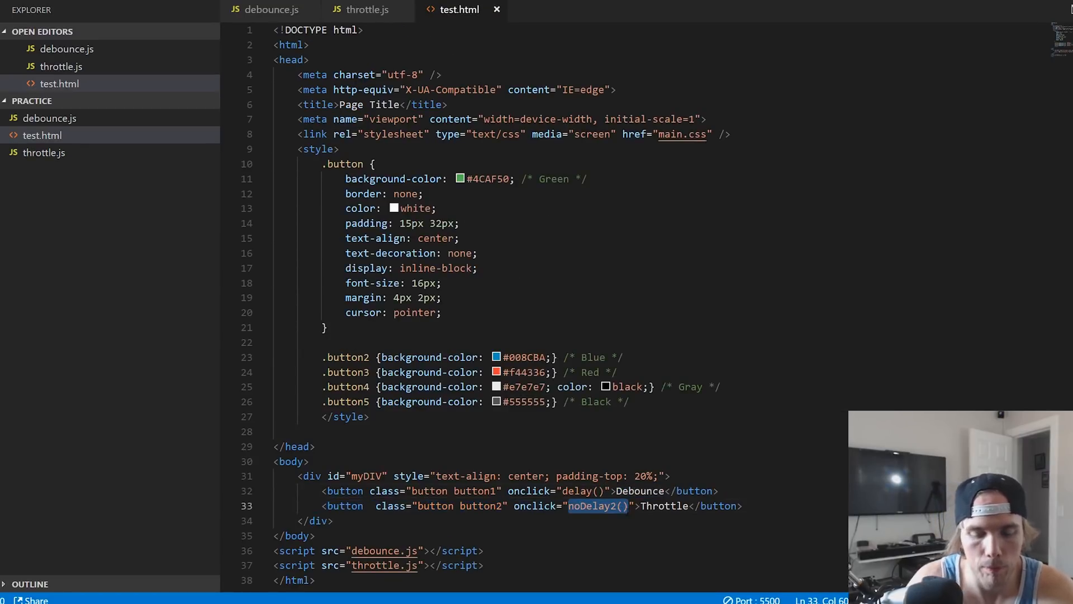
text(maxli)
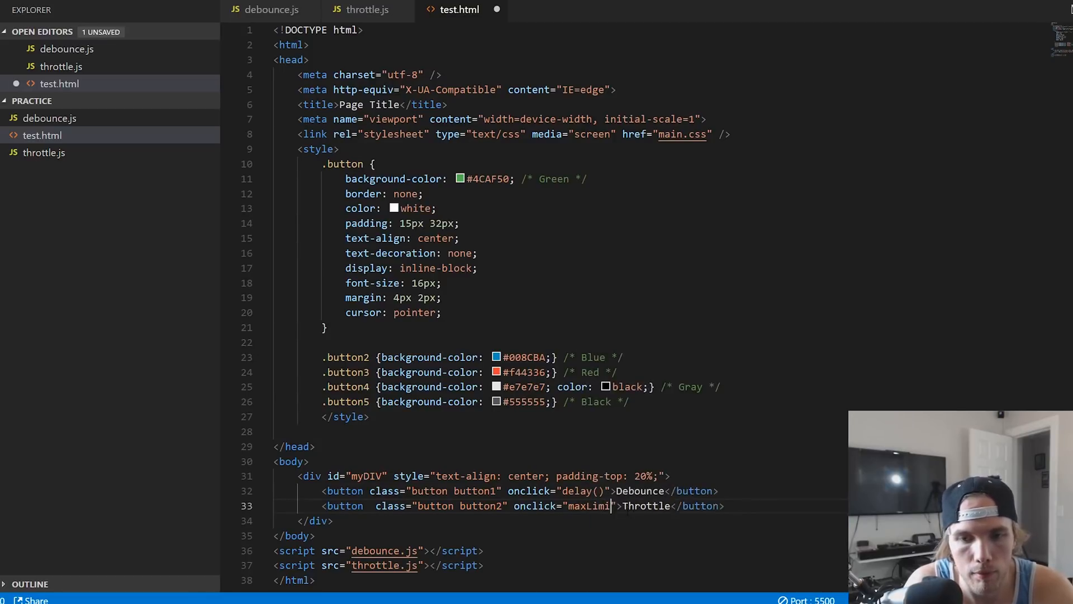
text(())
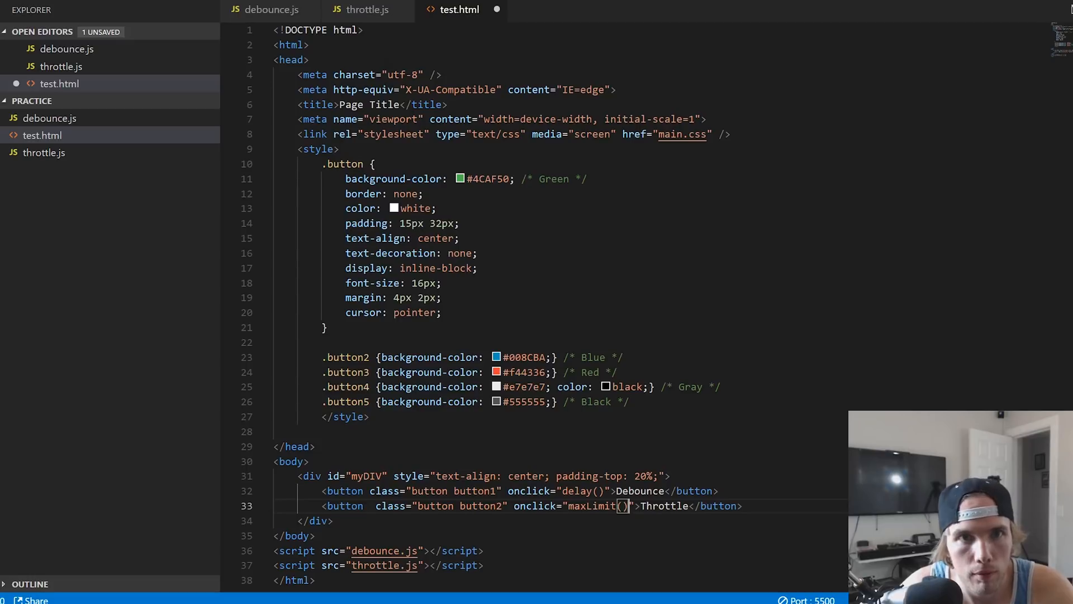
click(368, 10)
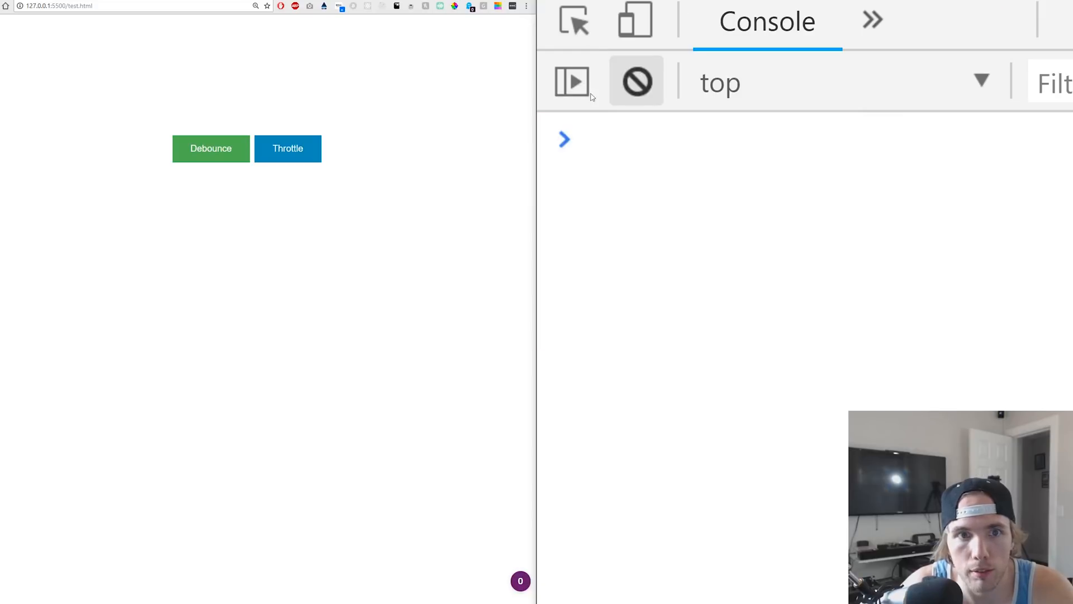
Hit Throttle six times quickly so 'click faster it doesn't matter' logs only five times.
click(288, 149)
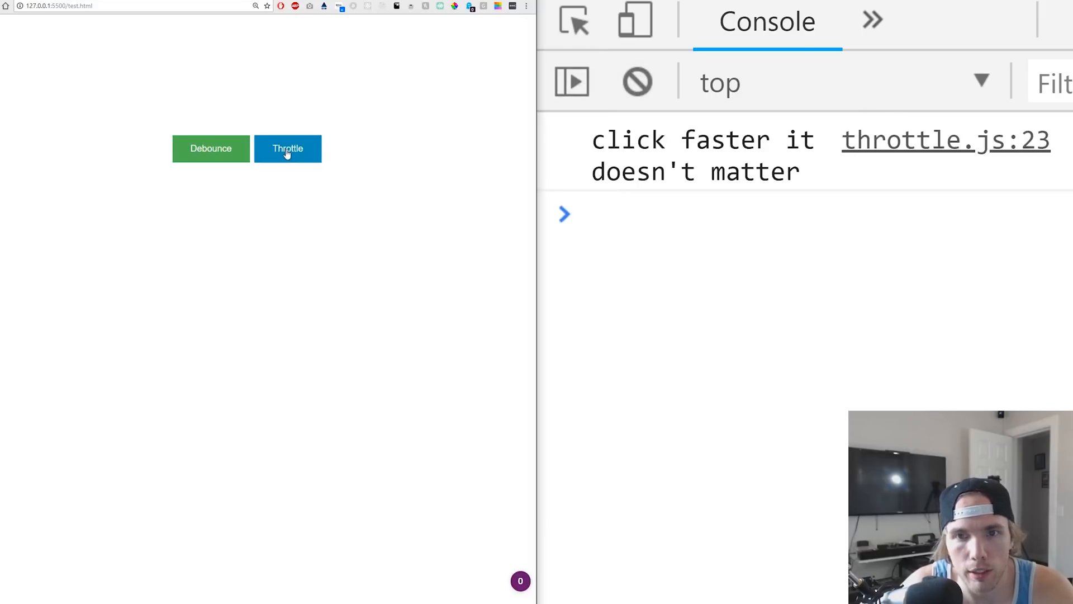
click(288, 148)
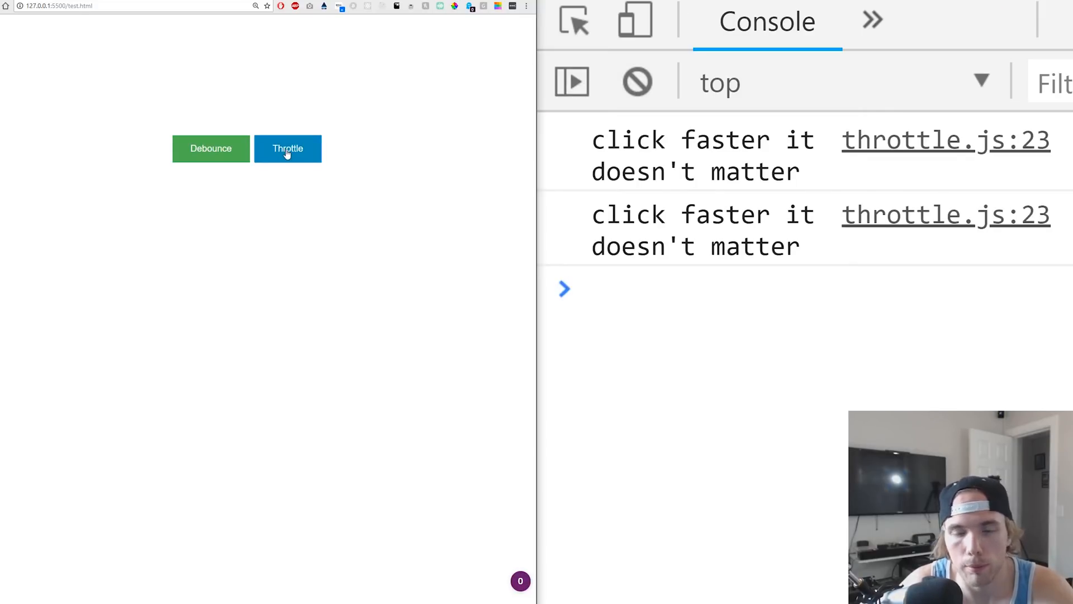
click(287, 149)
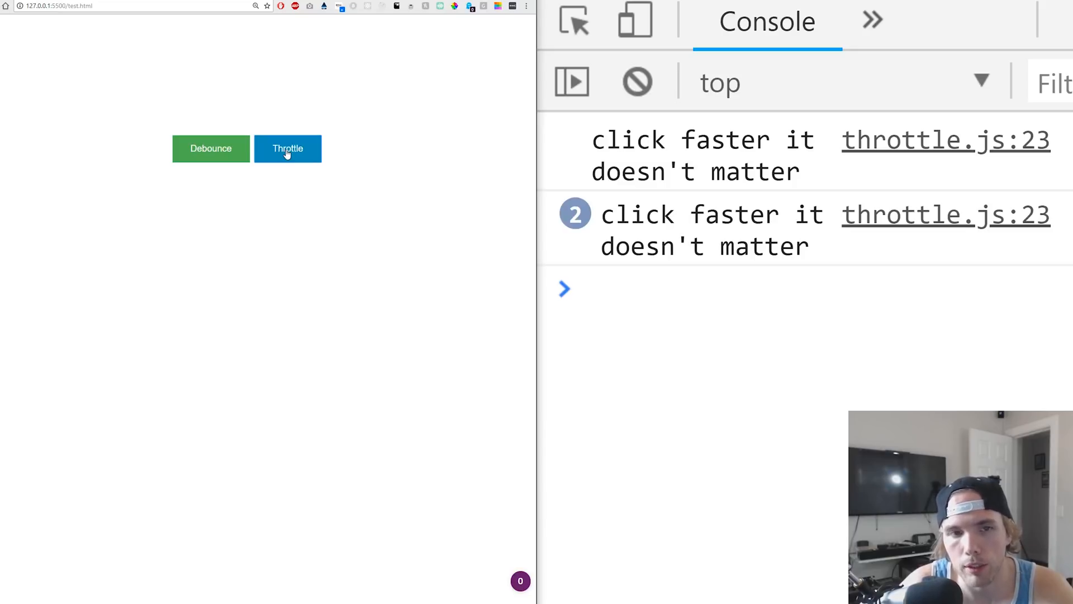
click(287, 149)
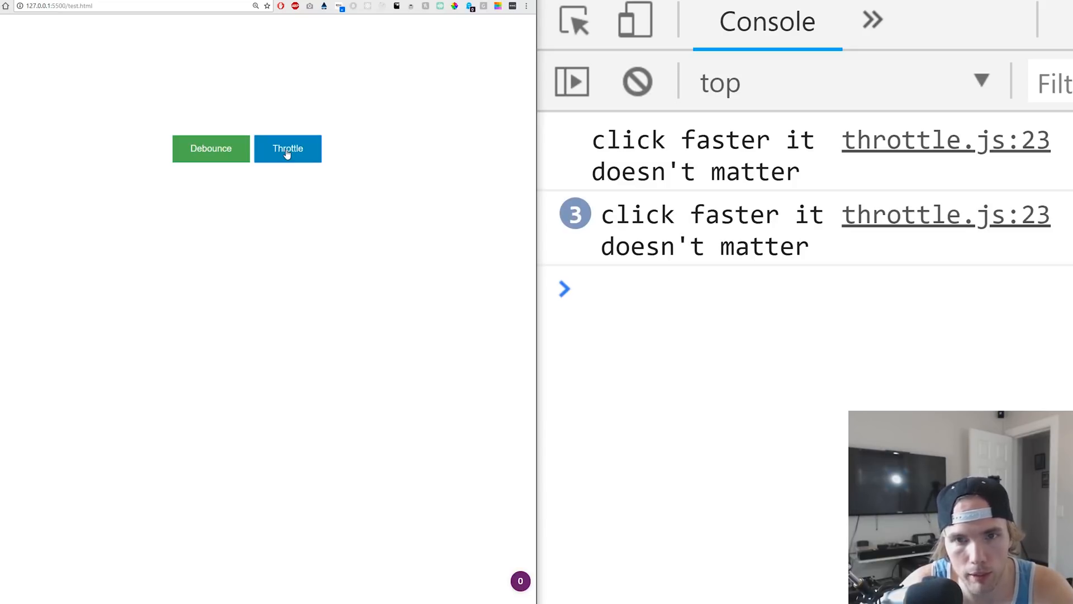
click(287, 149)
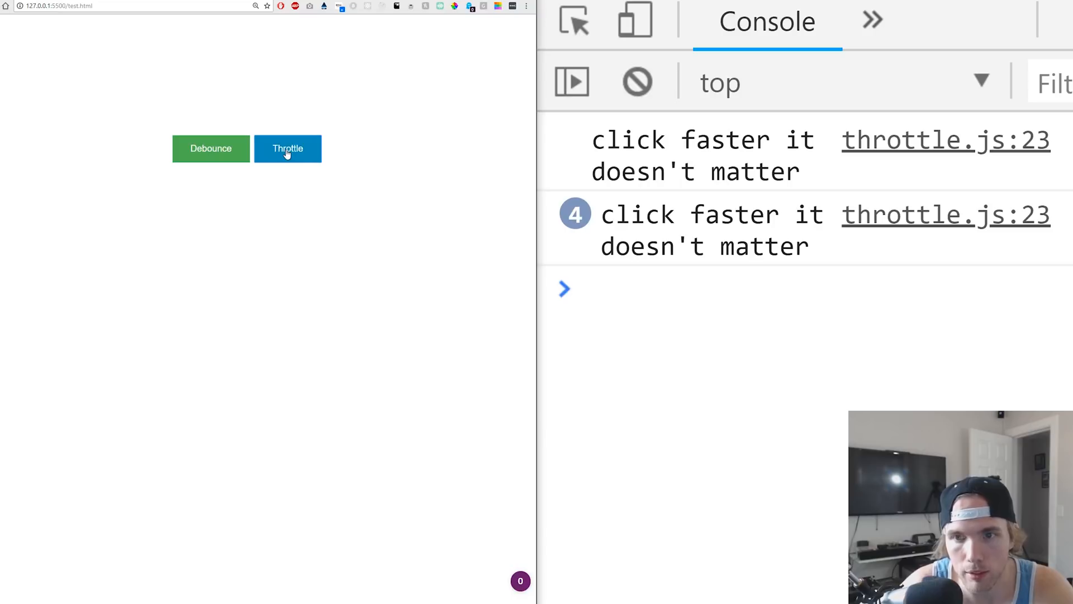
click(288, 149)
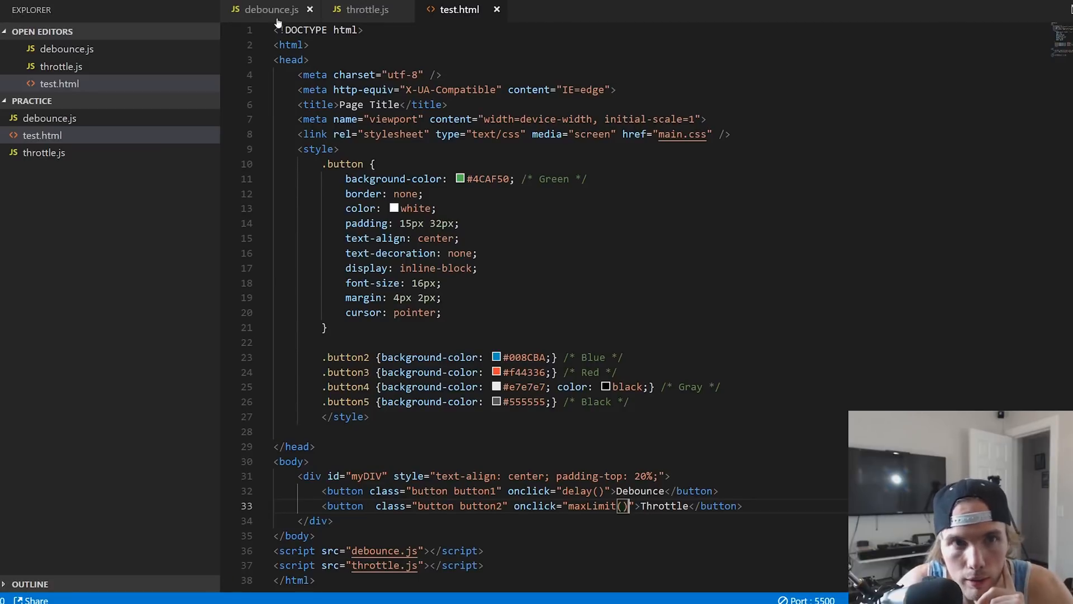
Review debounce.js, glance at throttle.js, and return to debounce.js.
click(270, 9)
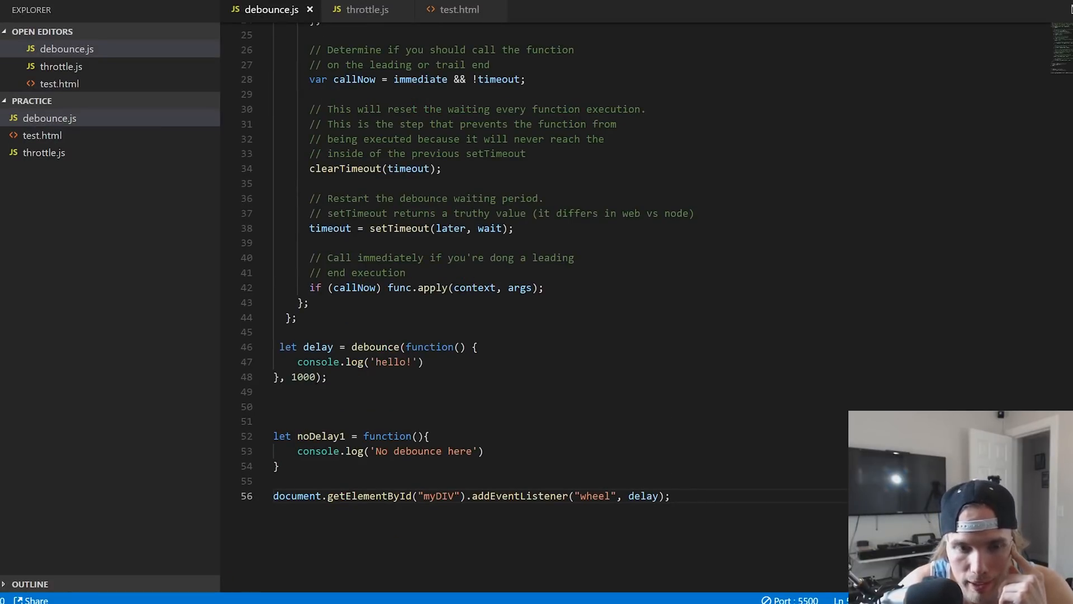
click(366, 10)
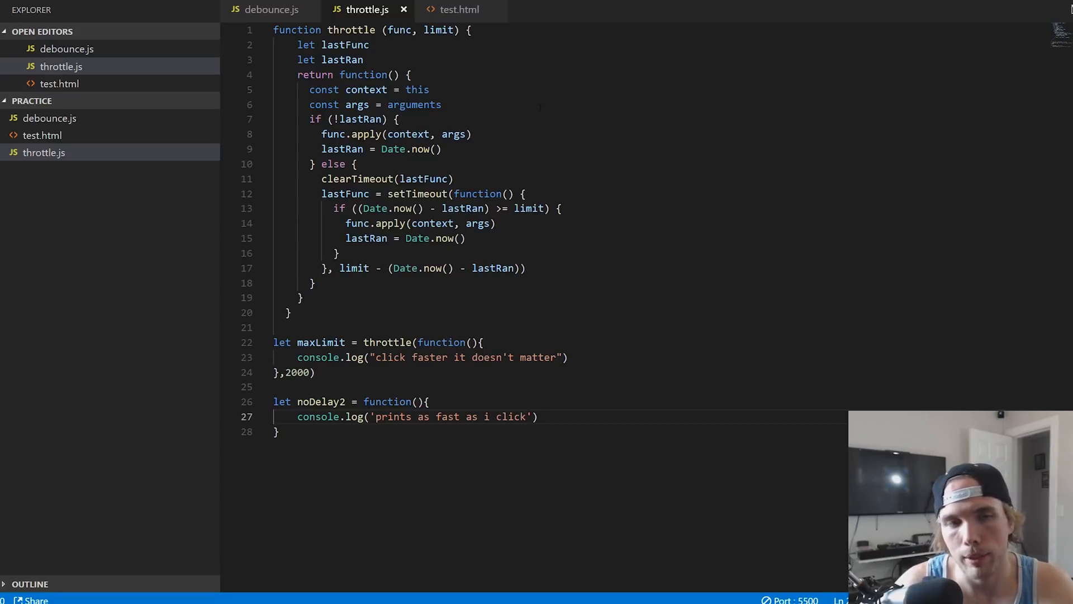
click(270, 10)
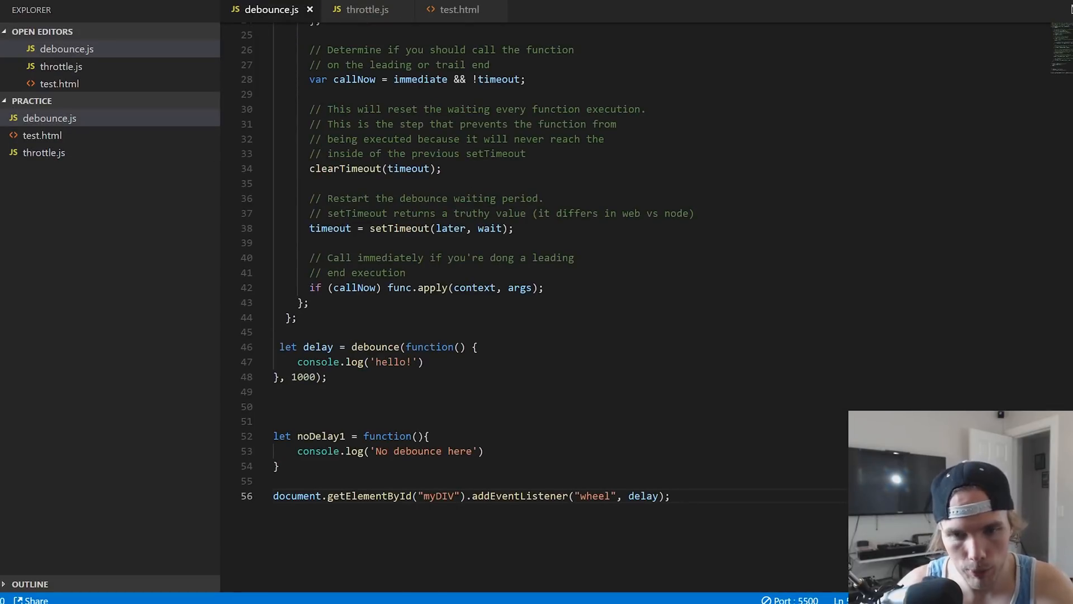
scroll(up, 3)
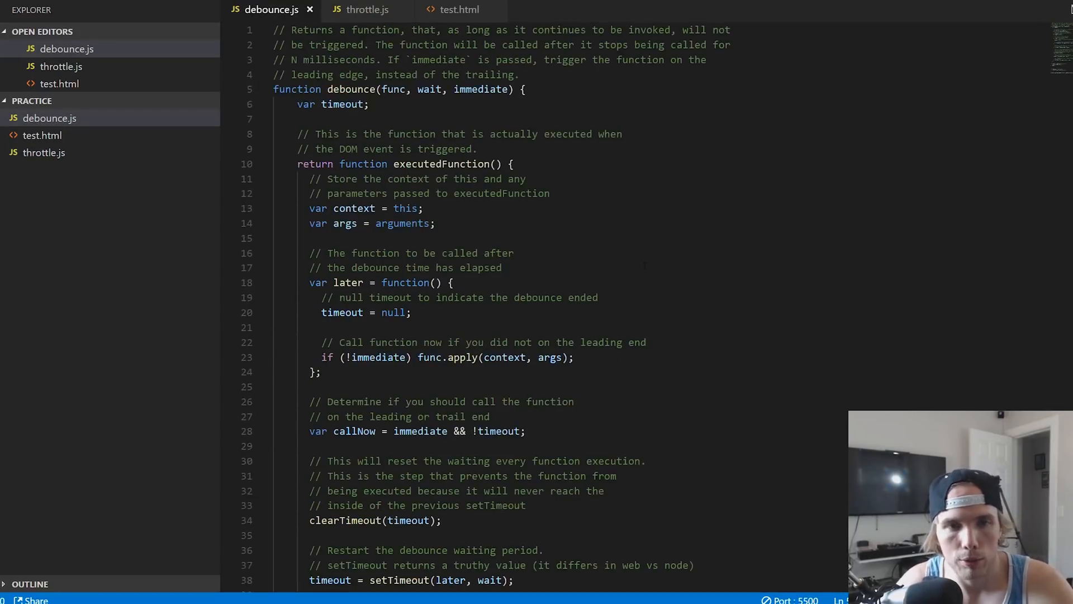
scroll(down, 3)
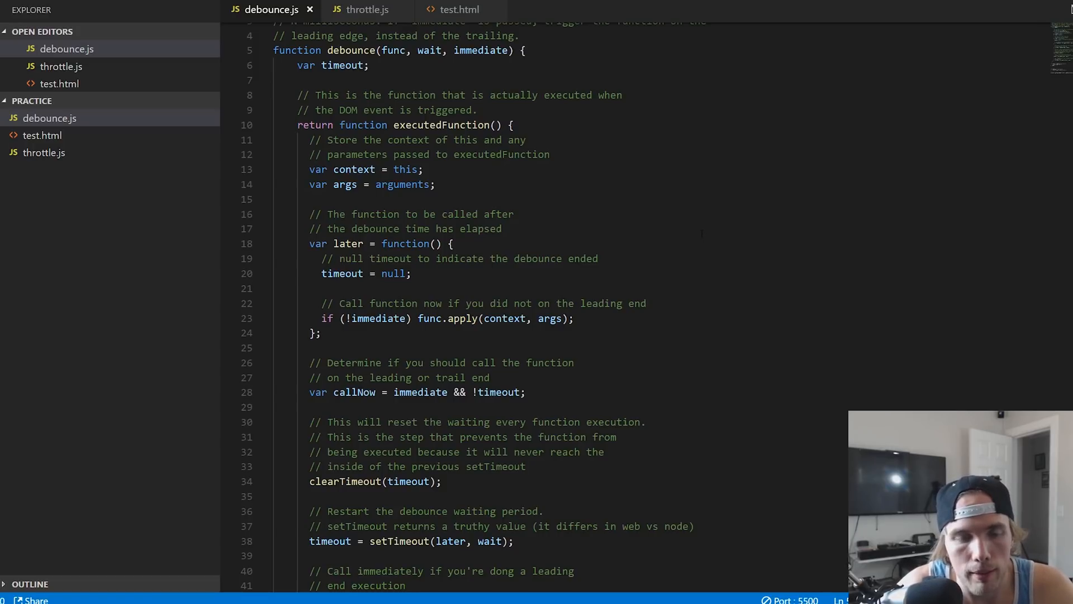
scroll(up, 3)
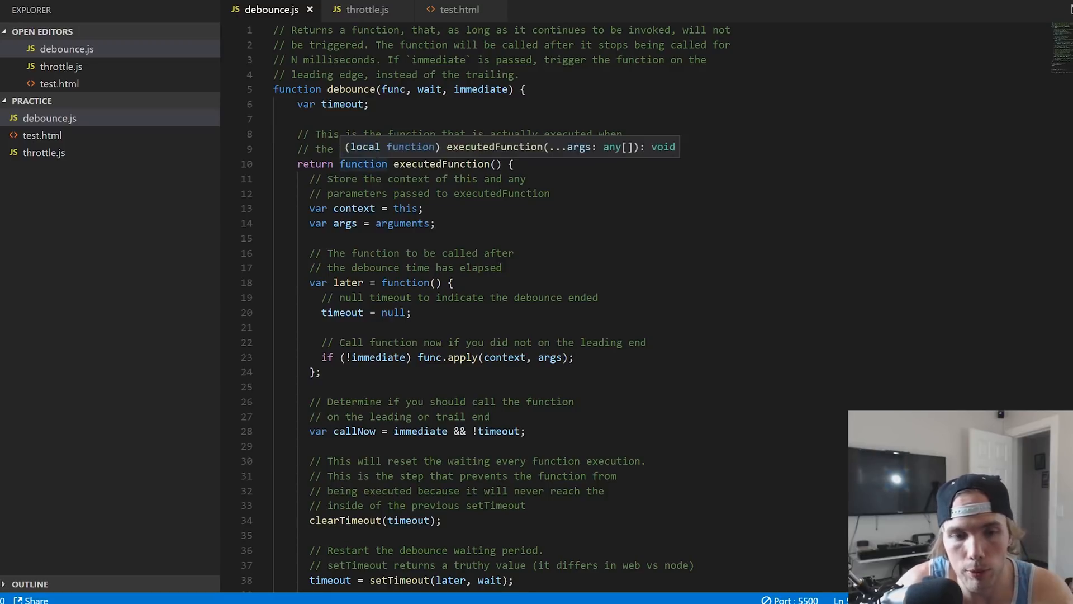
scroll(down, 3)
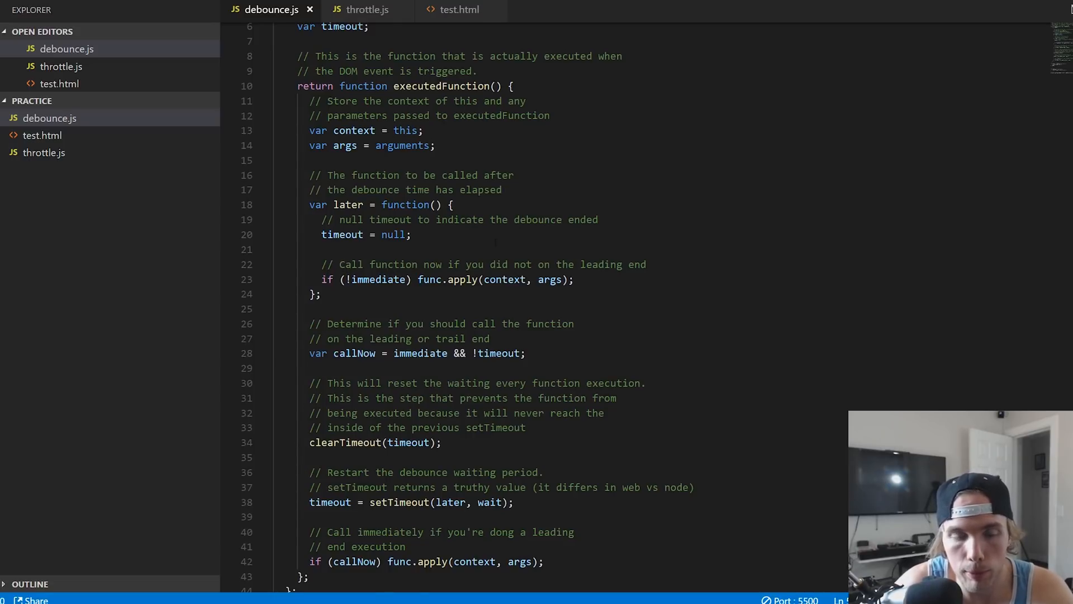
scroll(down, 3)
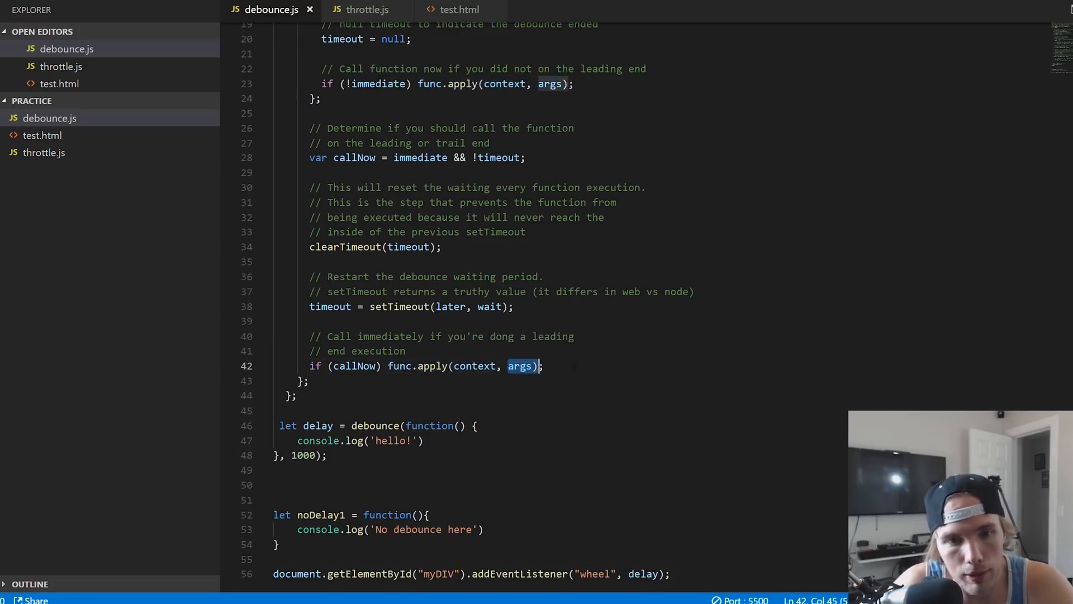
scroll(up, 3)
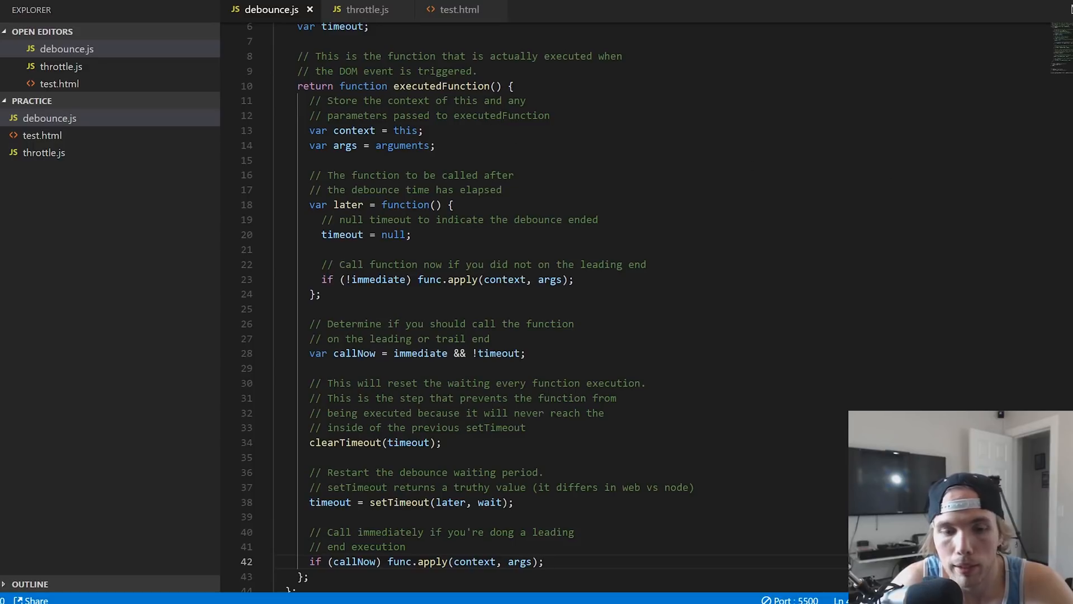
scroll(up, 3)
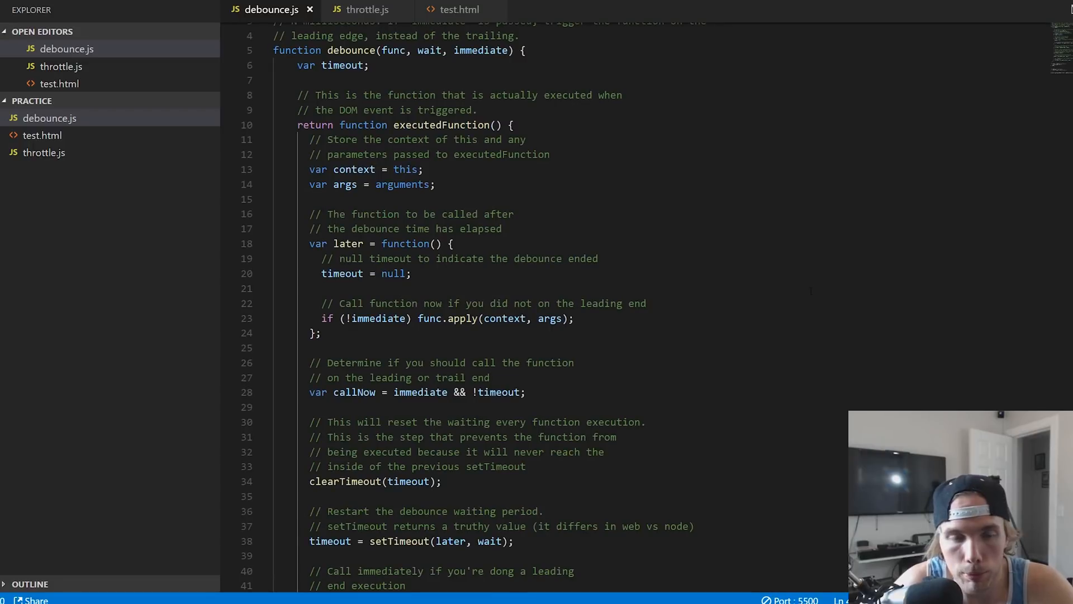
scroll(up, 3)
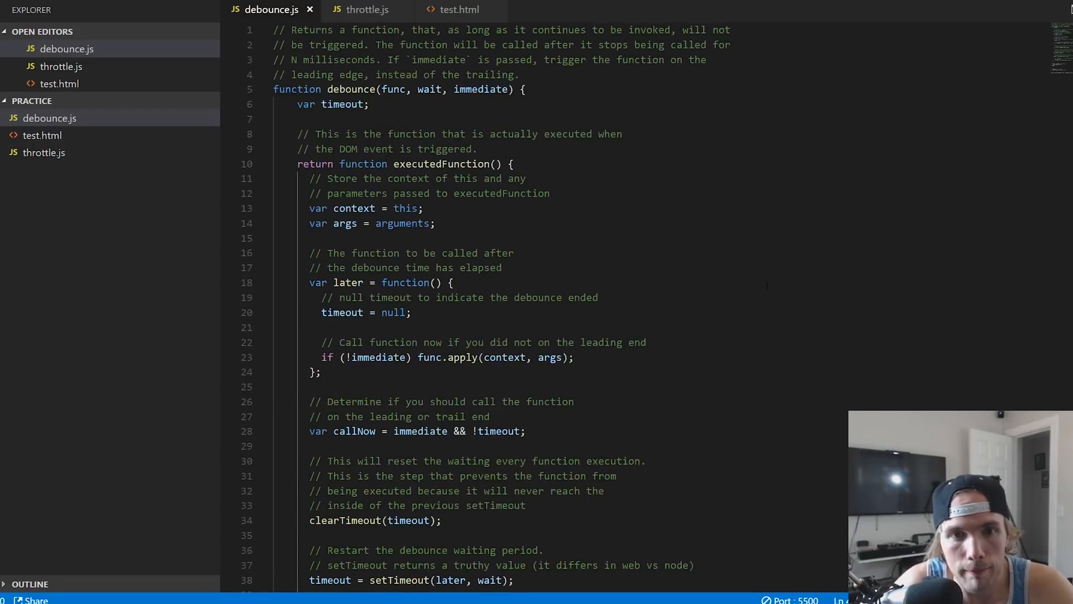
scroll(down, 3)
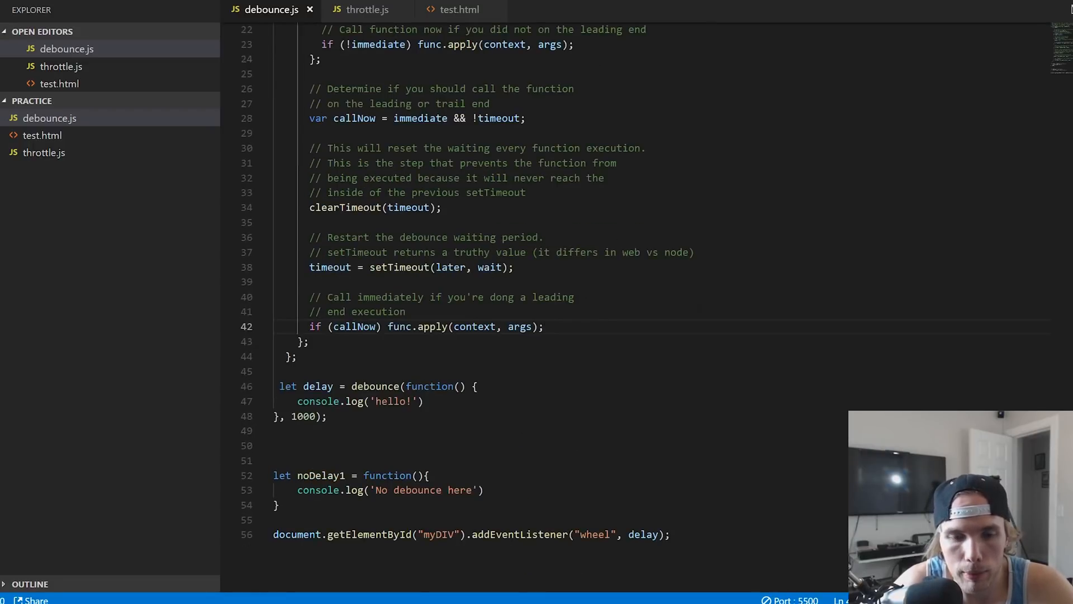
scroll(up, 3)
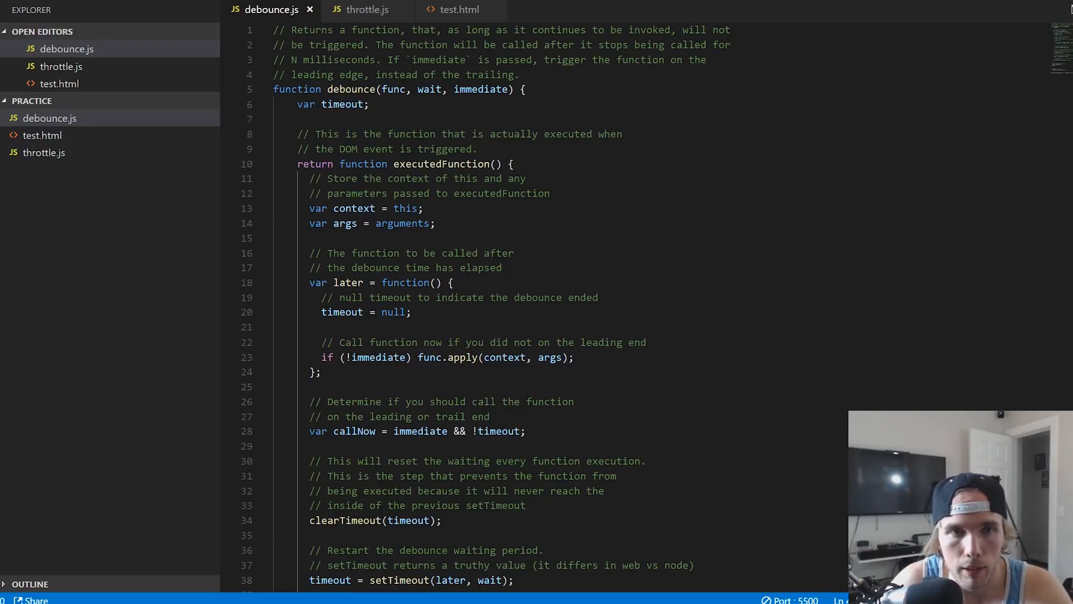
Walk through the throttle function and the throttled maxLimit handler in throttle.js.
click(367, 9)
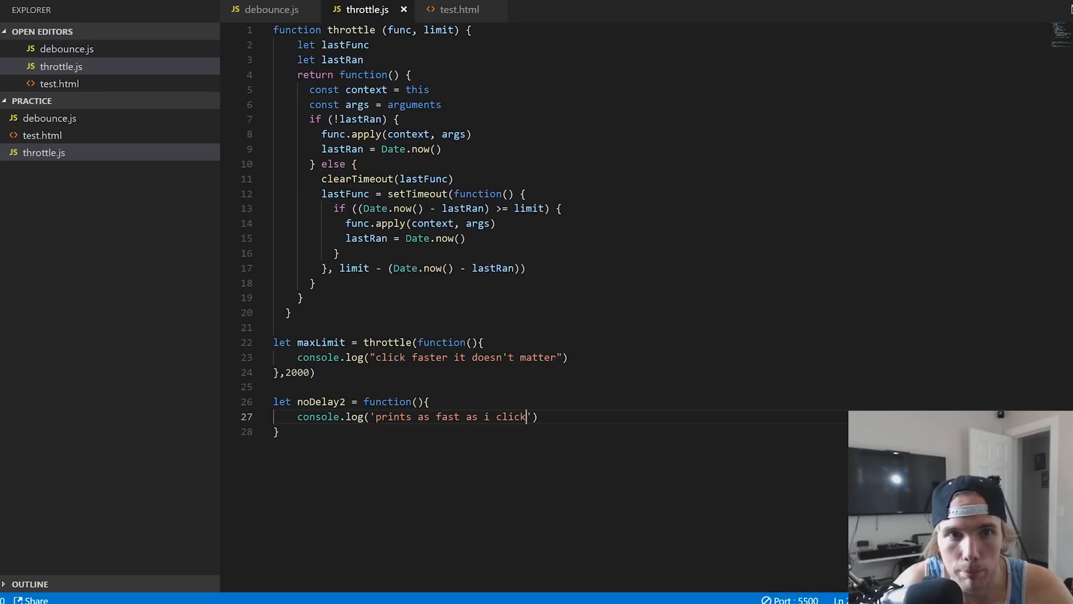
mouse_move(368, 10)
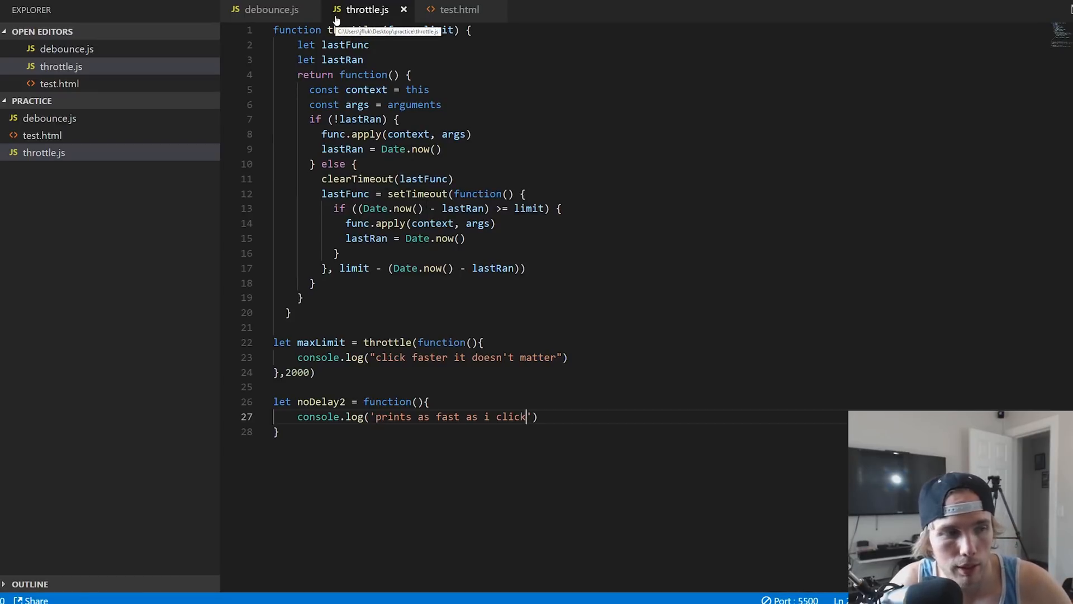
mouse_move(268, 134)
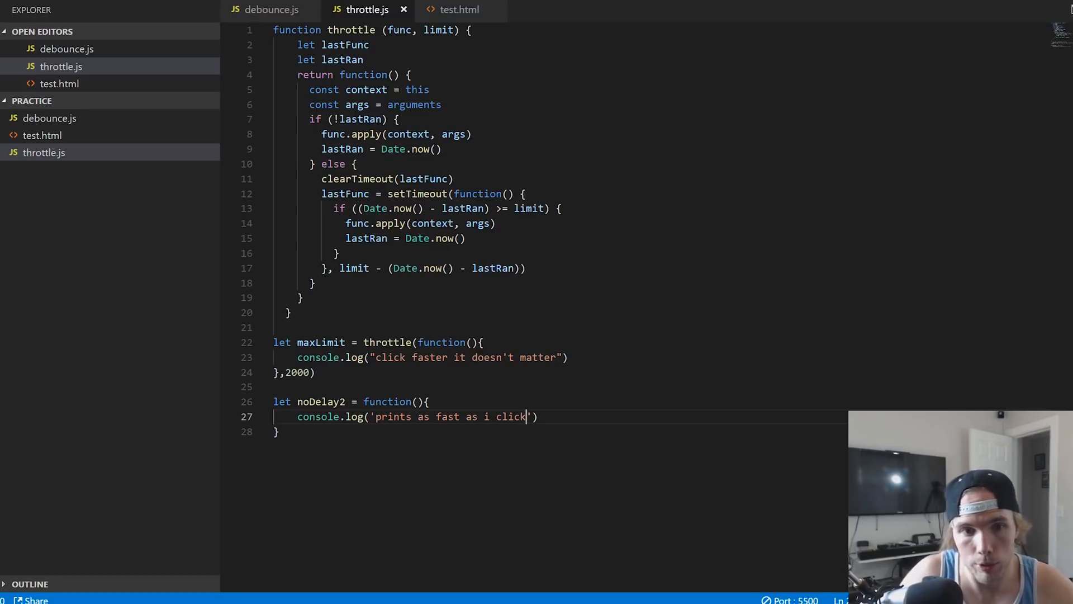
double_click(297, 372)
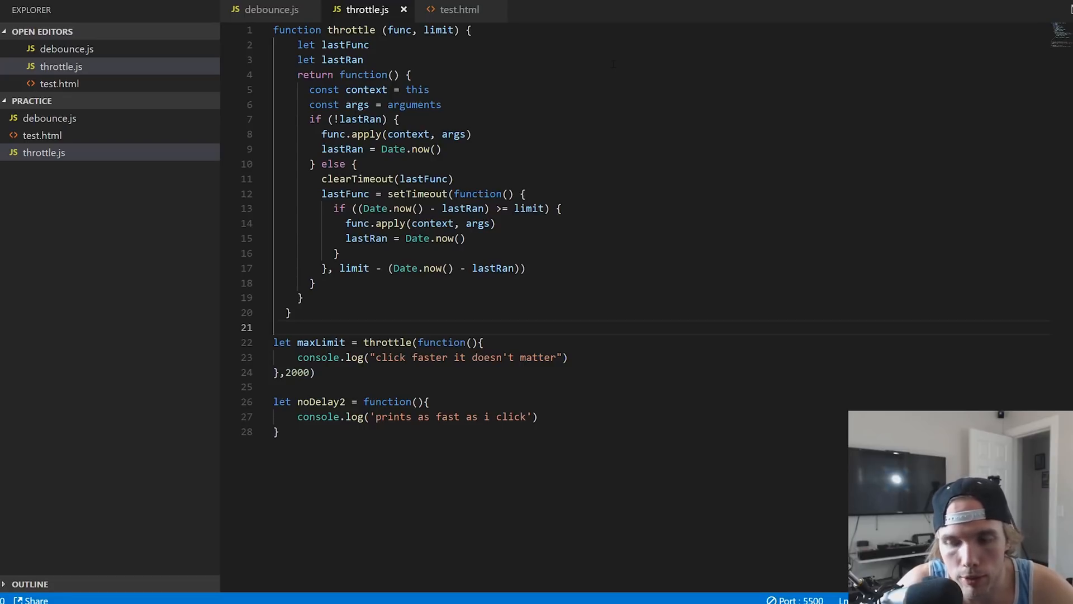
click(274, 328)
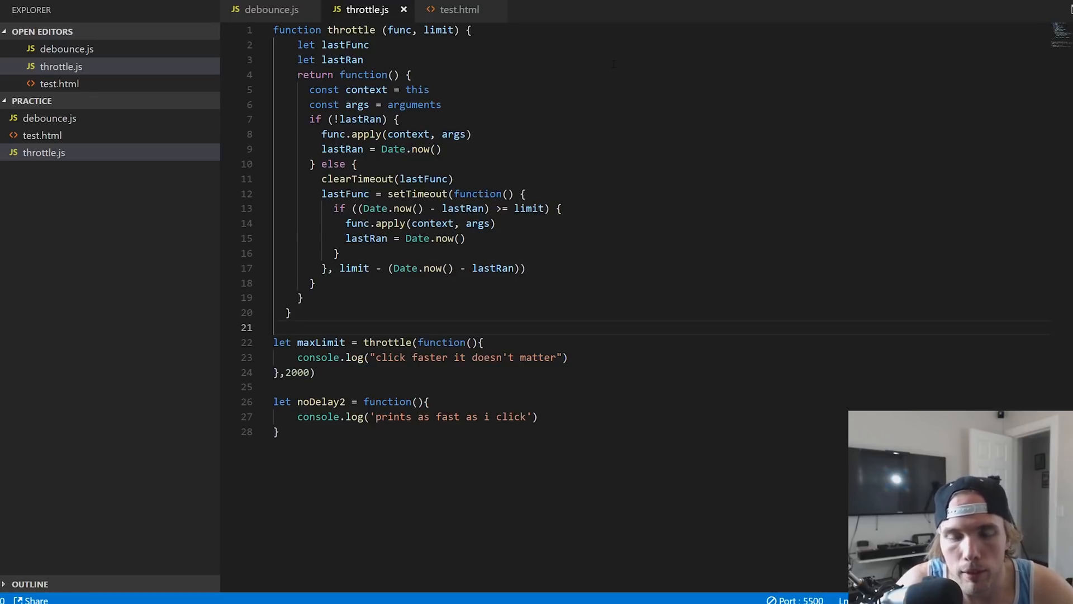
click(276, 327)
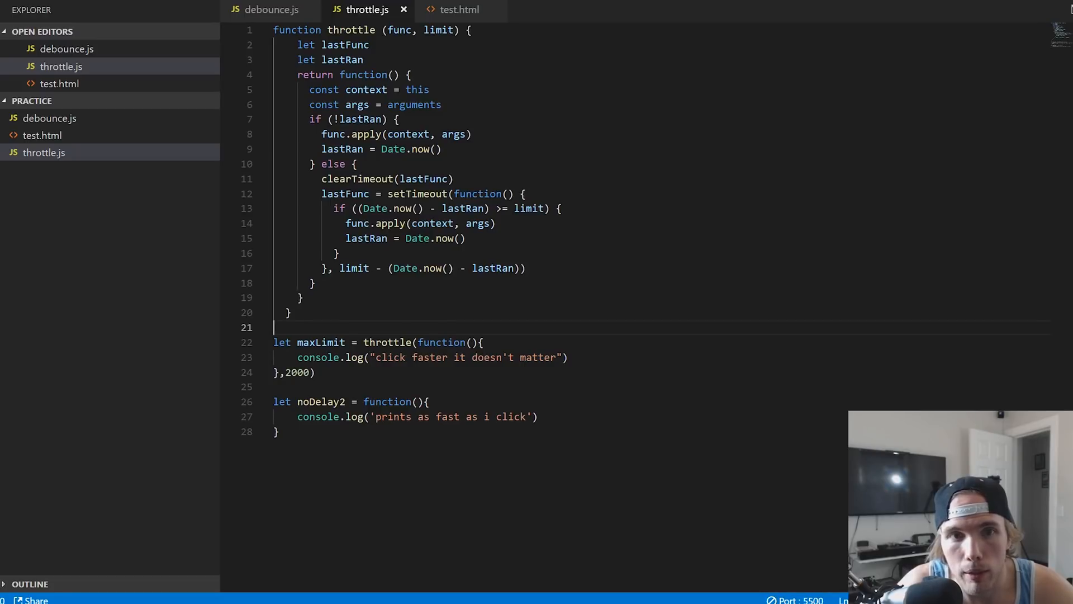